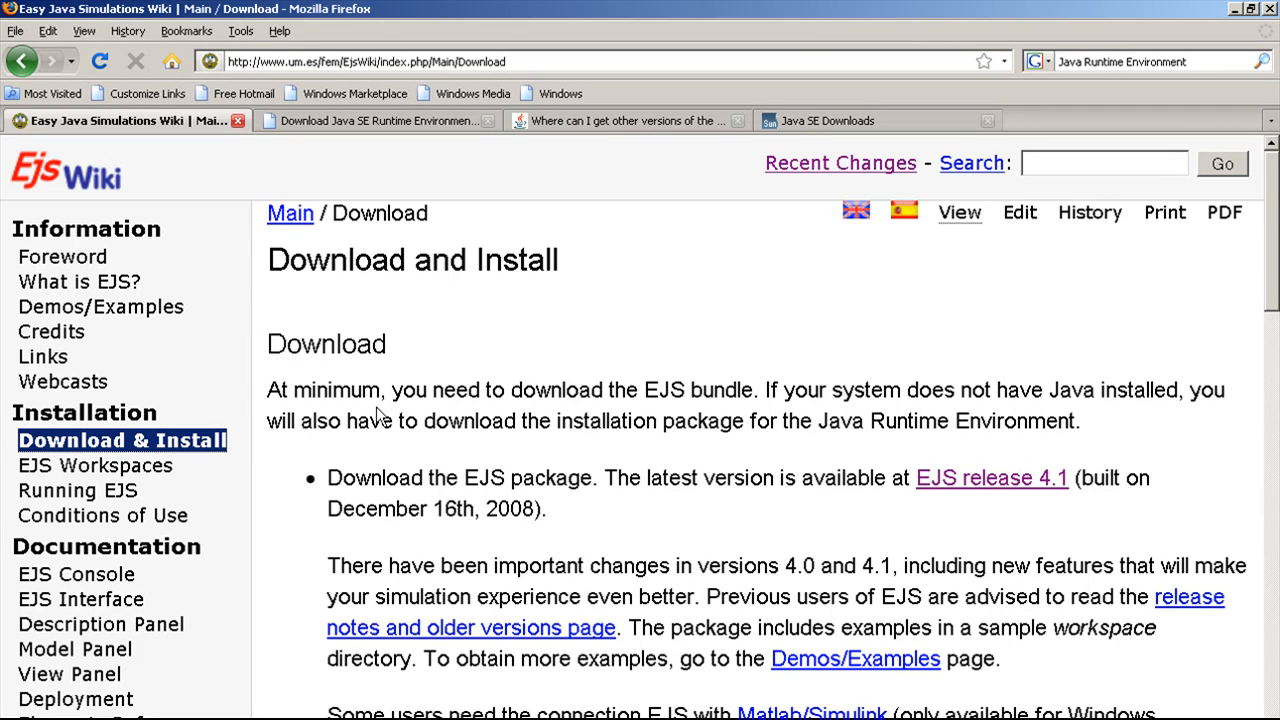
{"action": "mouse_move", "coordinate": [985, 483]}
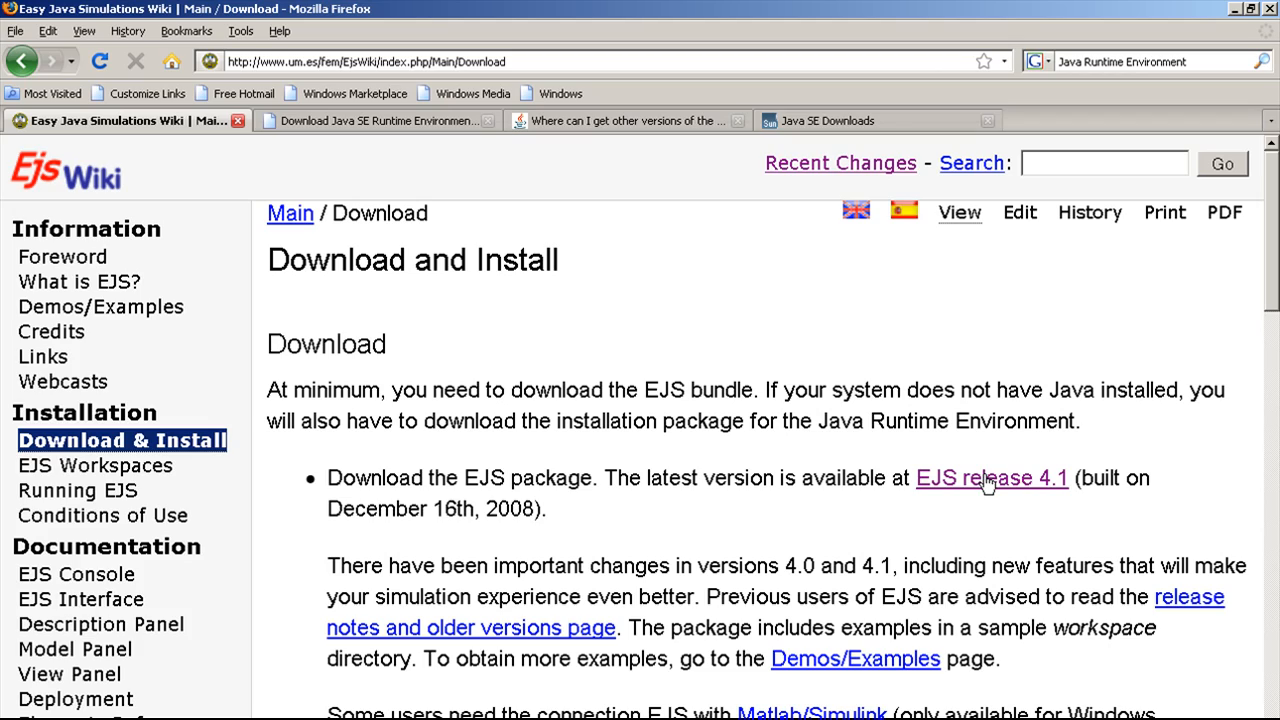
Scroll the EJS Download and Install page down to the Java SE downloads link.
{"action": "scroll", "scroll_direction": "down", "scroll_amount": 3}
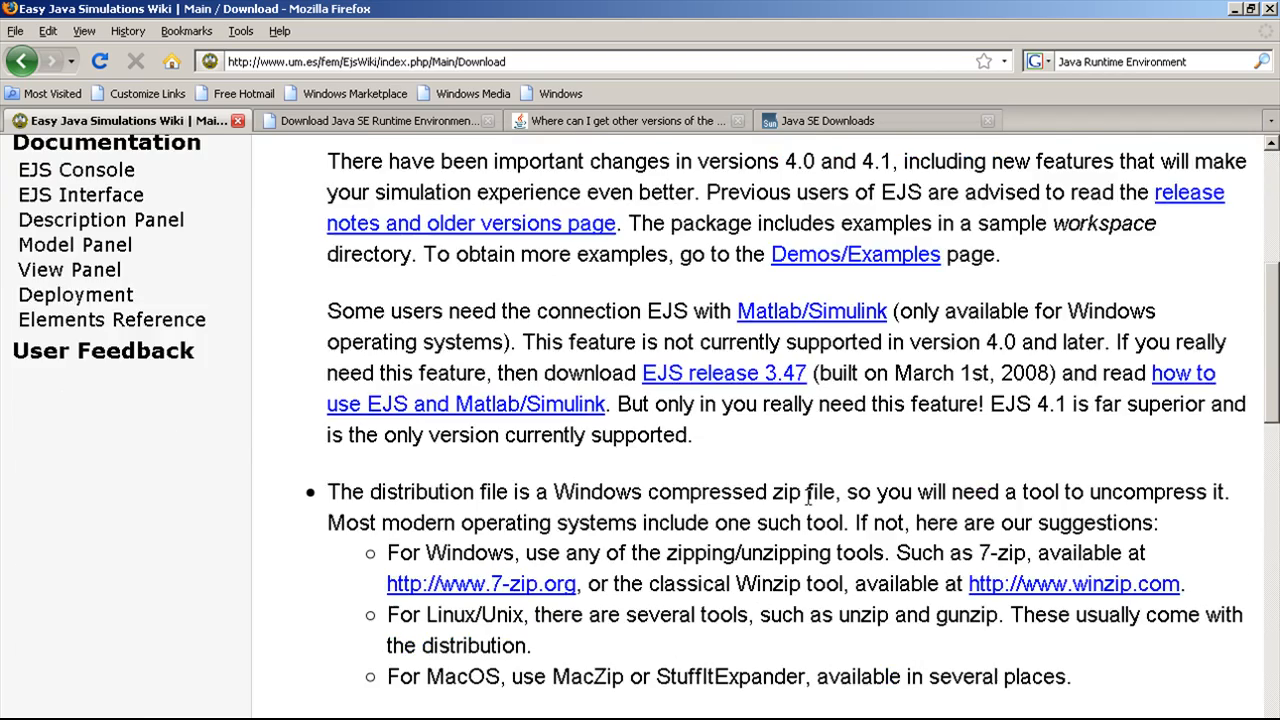
{"action": "scroll", "scroll_direction": "down", "scroll_amount": 3}
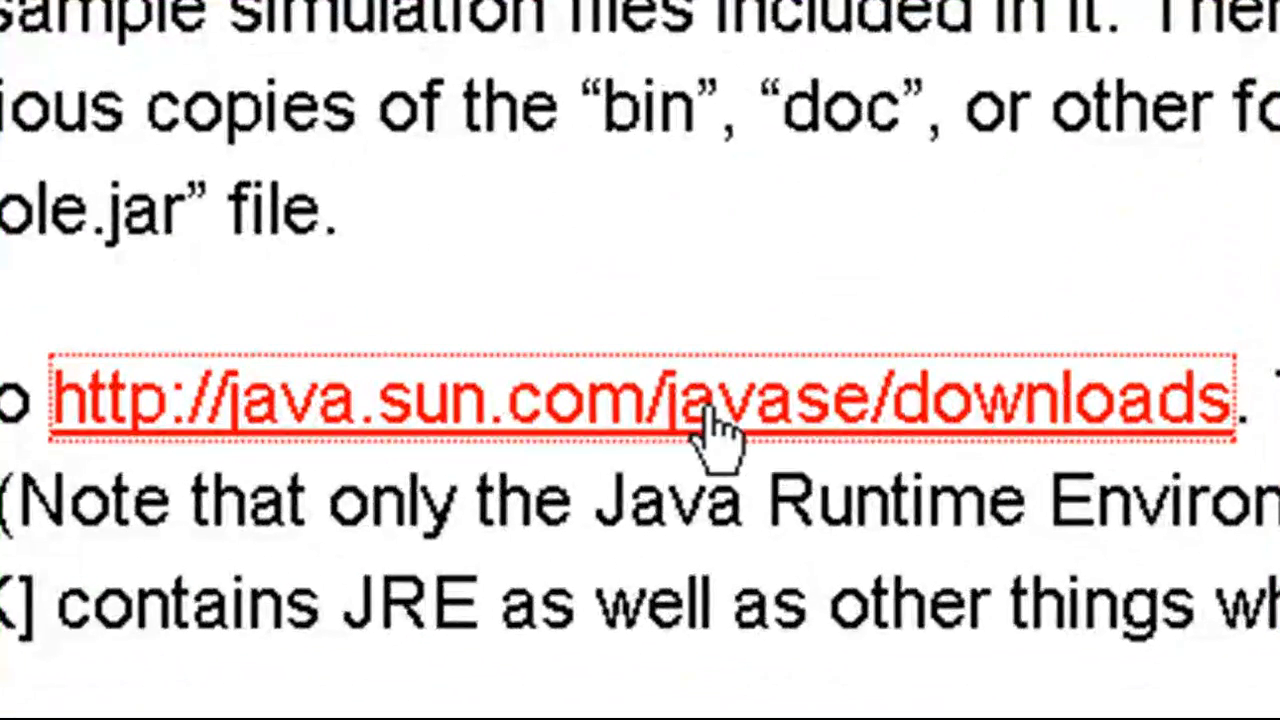
{"action": "mouse_move", "coordinate": [800, 410]}
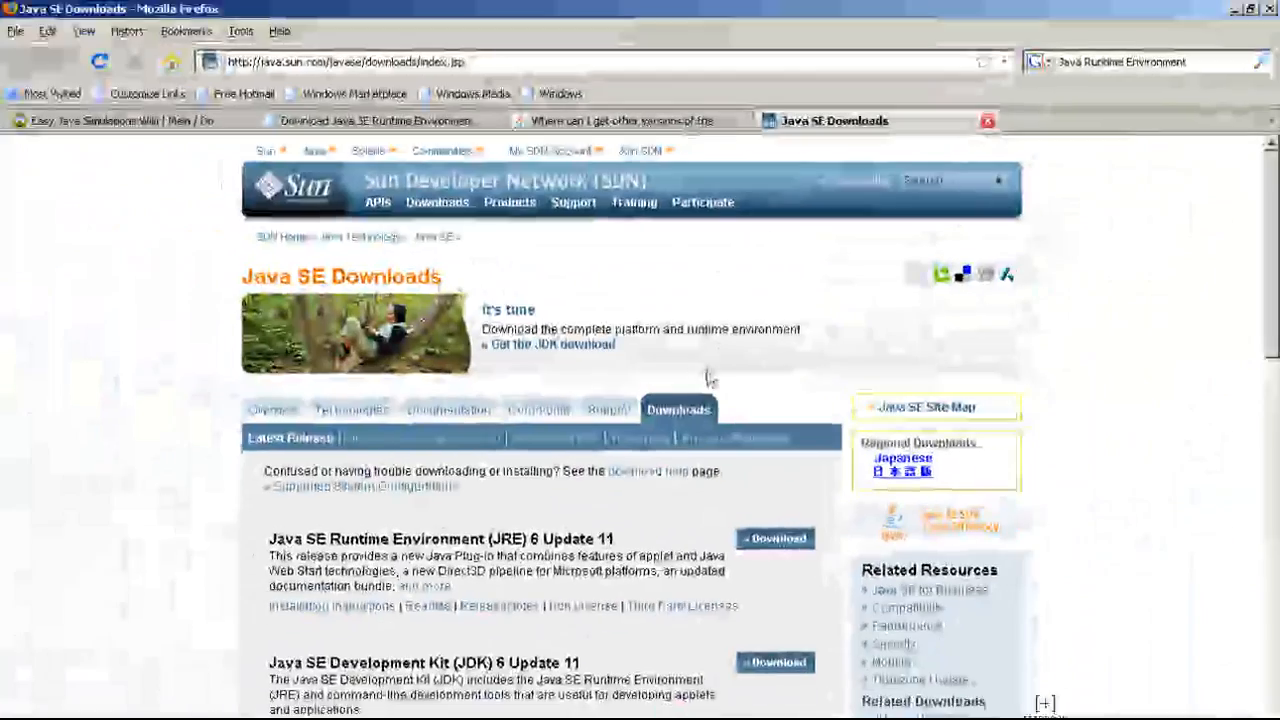
Choose Windows as the JRE 6 Update 11 platform and accept the license agreement.
{"action": "scroll", "scroll_direction": "up", "scroll_amount": 3}
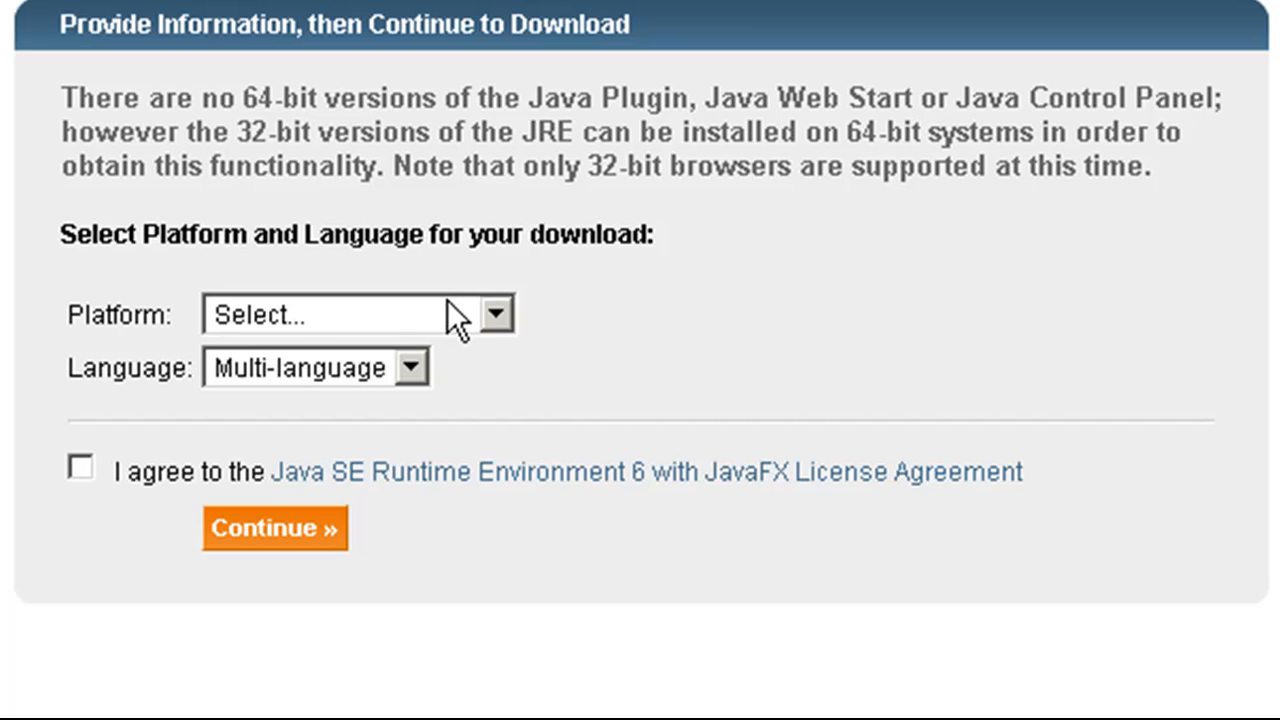
{"action": "left_click", "coordinate": [495, 313]}
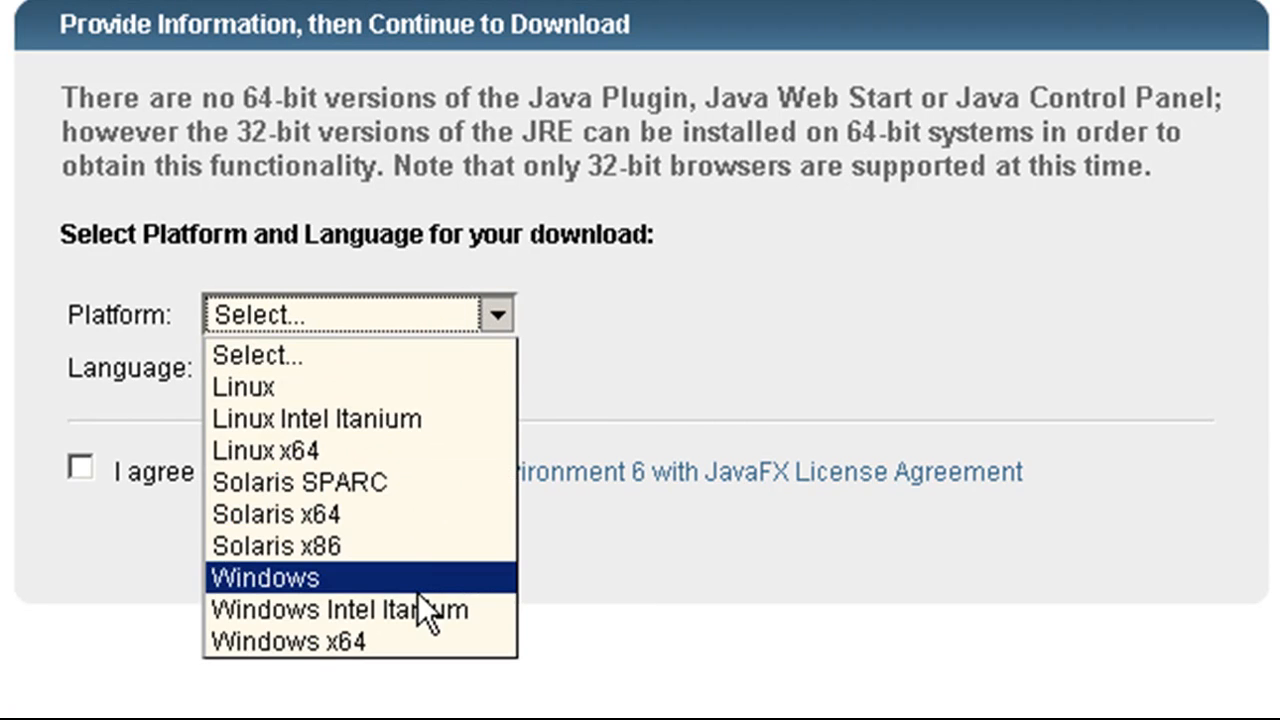
{"action": "left_click", "coordinate": [265, 577]}
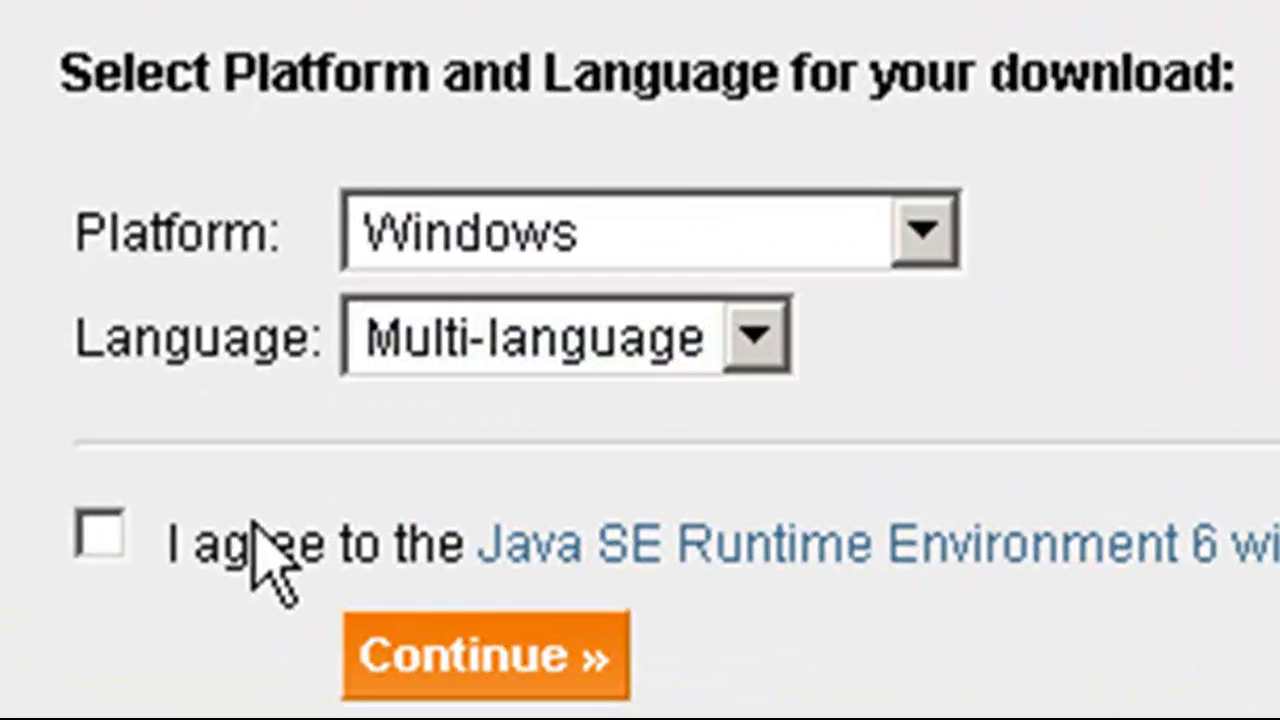
{"action": "left_click", "coordinate": [100, 538]}
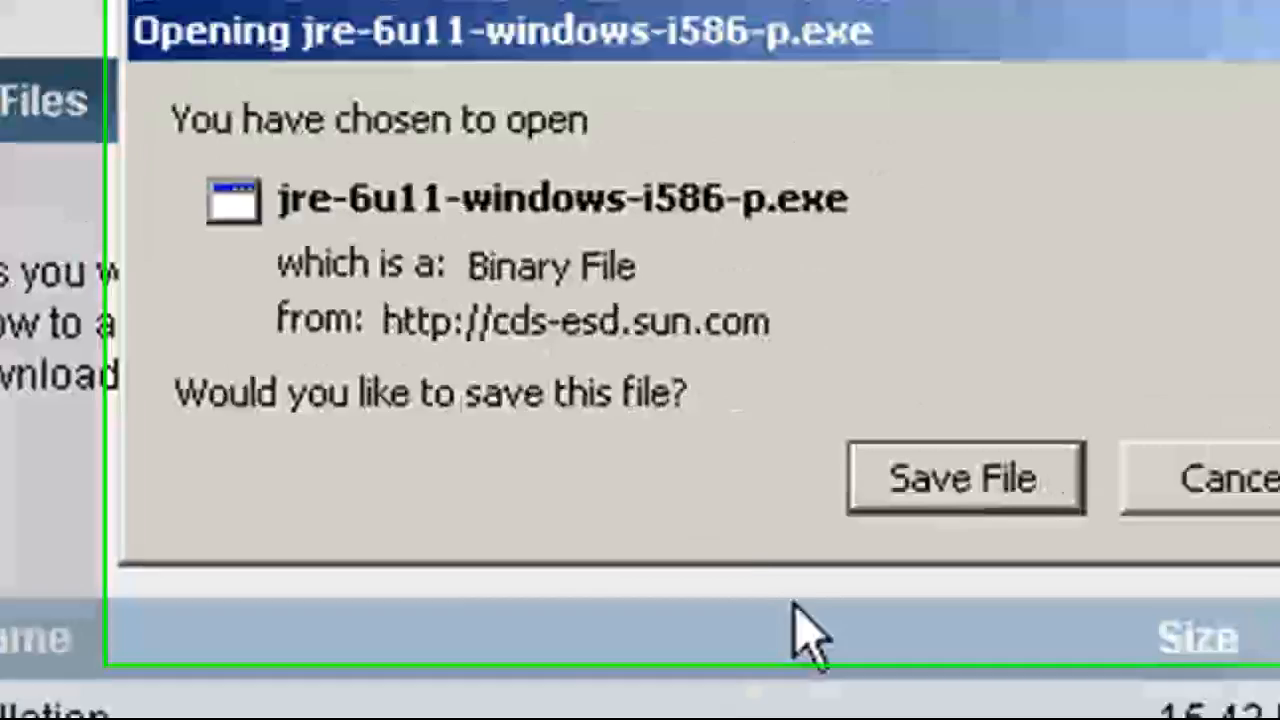
Save jre-6u11-windows-i586-p(2).exe and run it past both security warnings.
{"action": "left_click", "coordinate": [963, 477]}
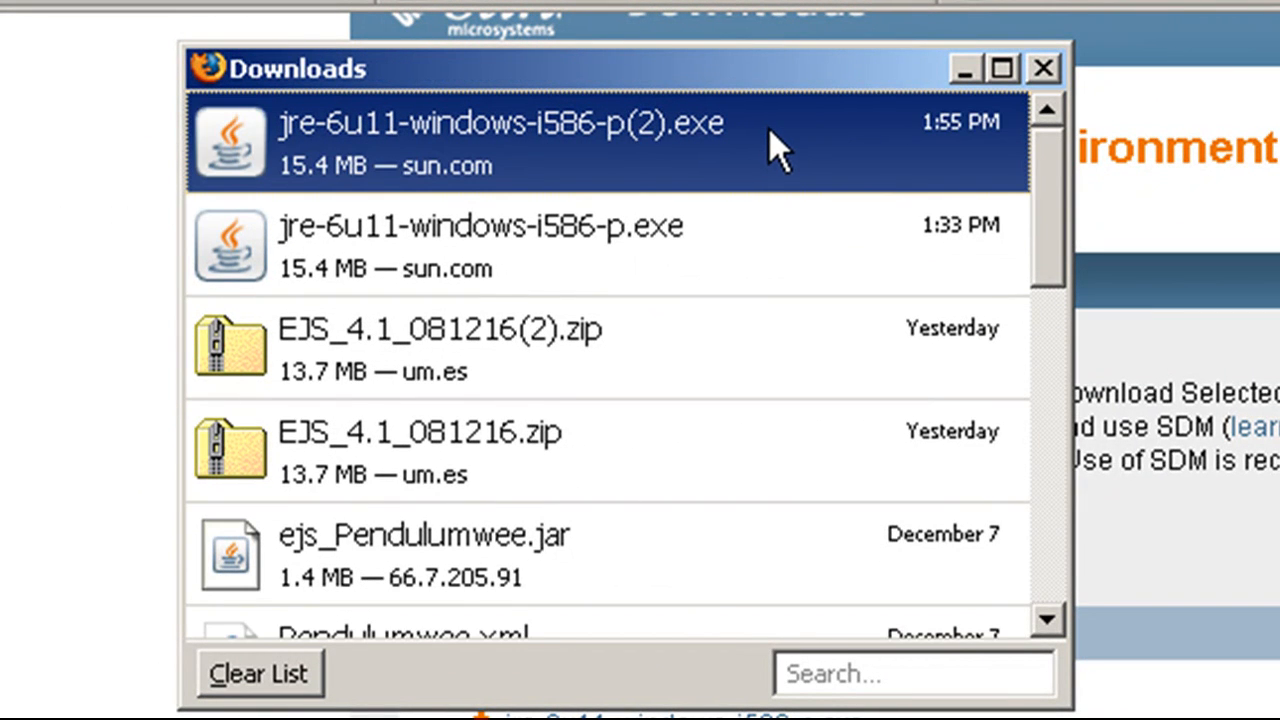
{"action": "double_click", "coordinate": [500, 140]}
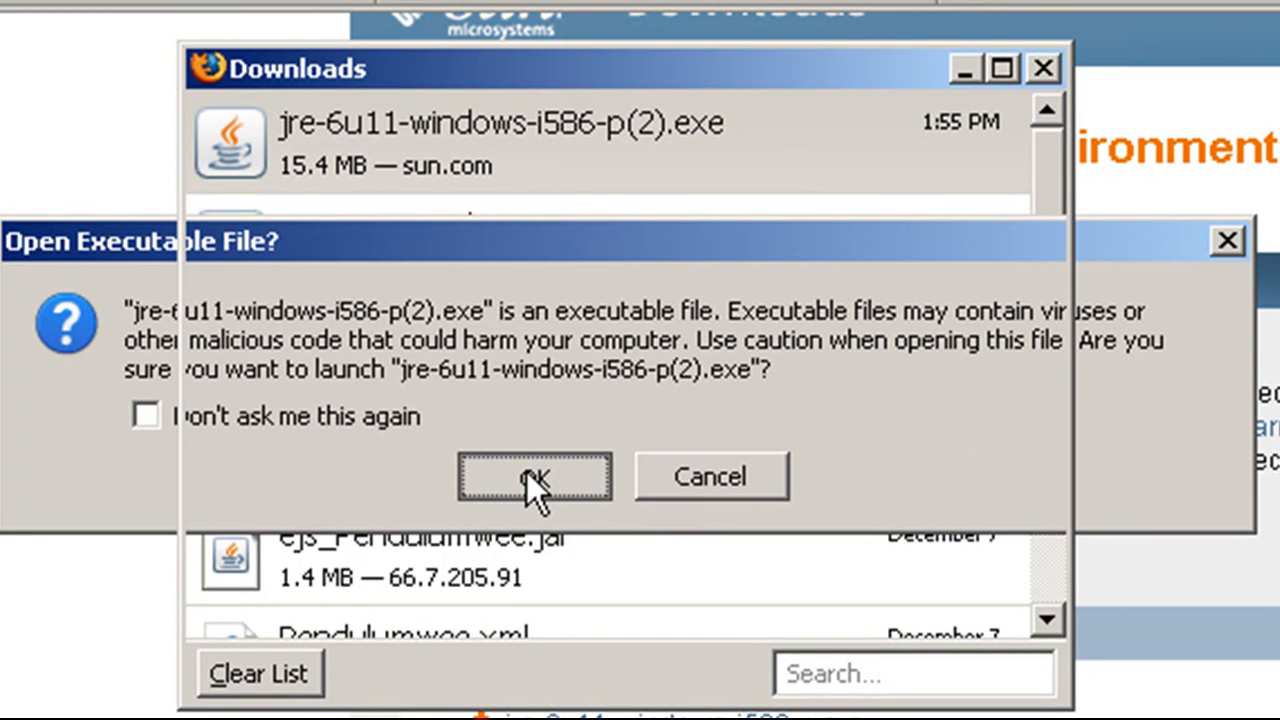
{"action": "mouse_move", "coordinate": [625, 430]}
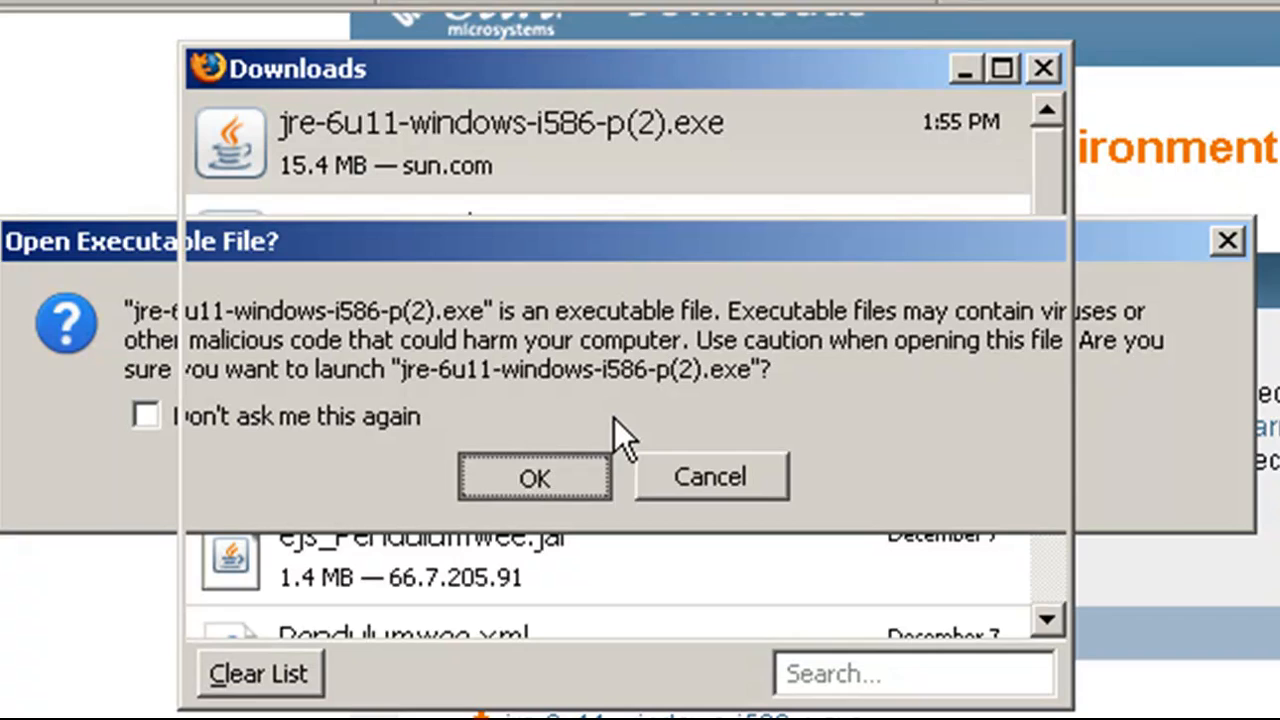
{"action": "left_click", "coordinate": [534, 477]}
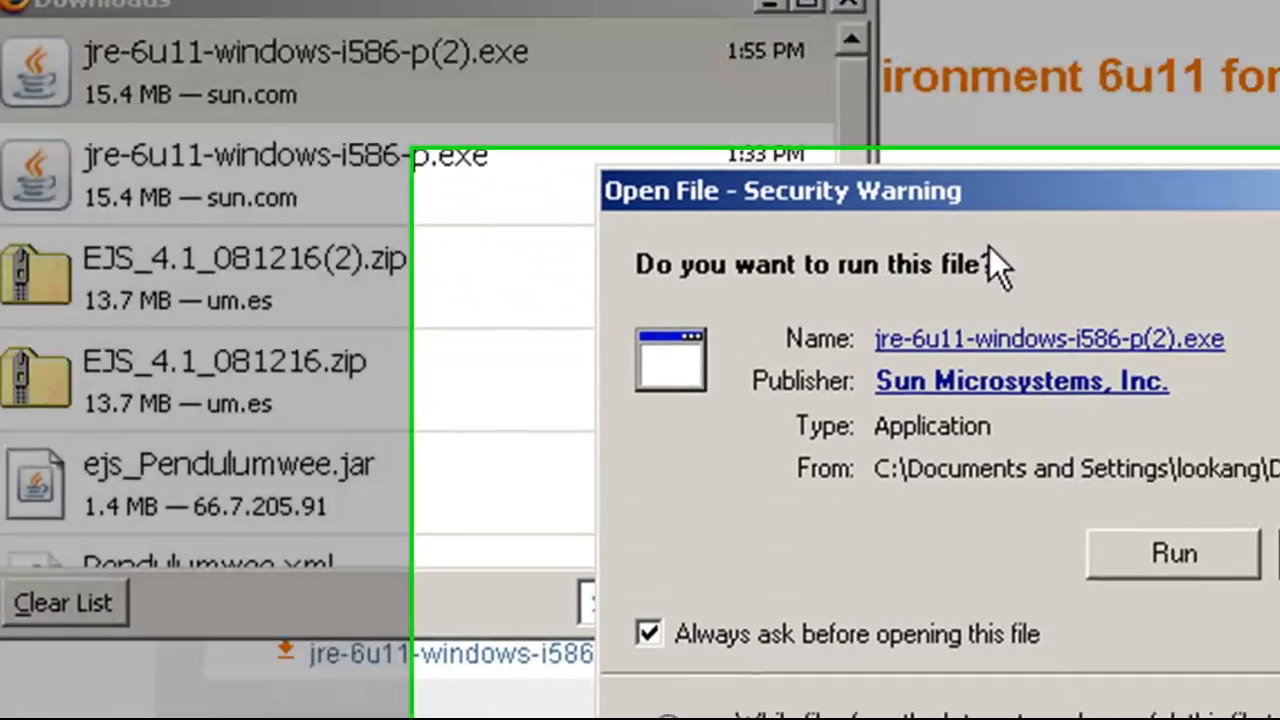
{"action": "left_click", "coordinate": [1171, 553]}
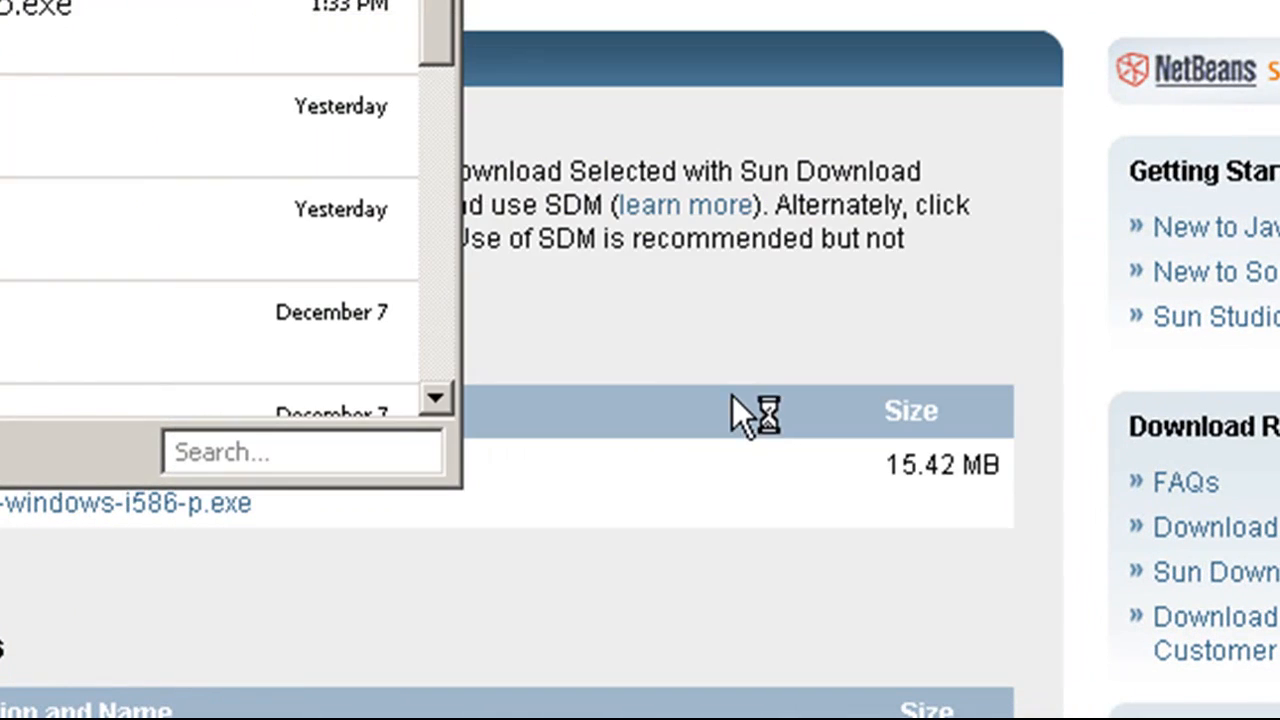
{"action": "mouse_move", "coordinate": [670, 335]}
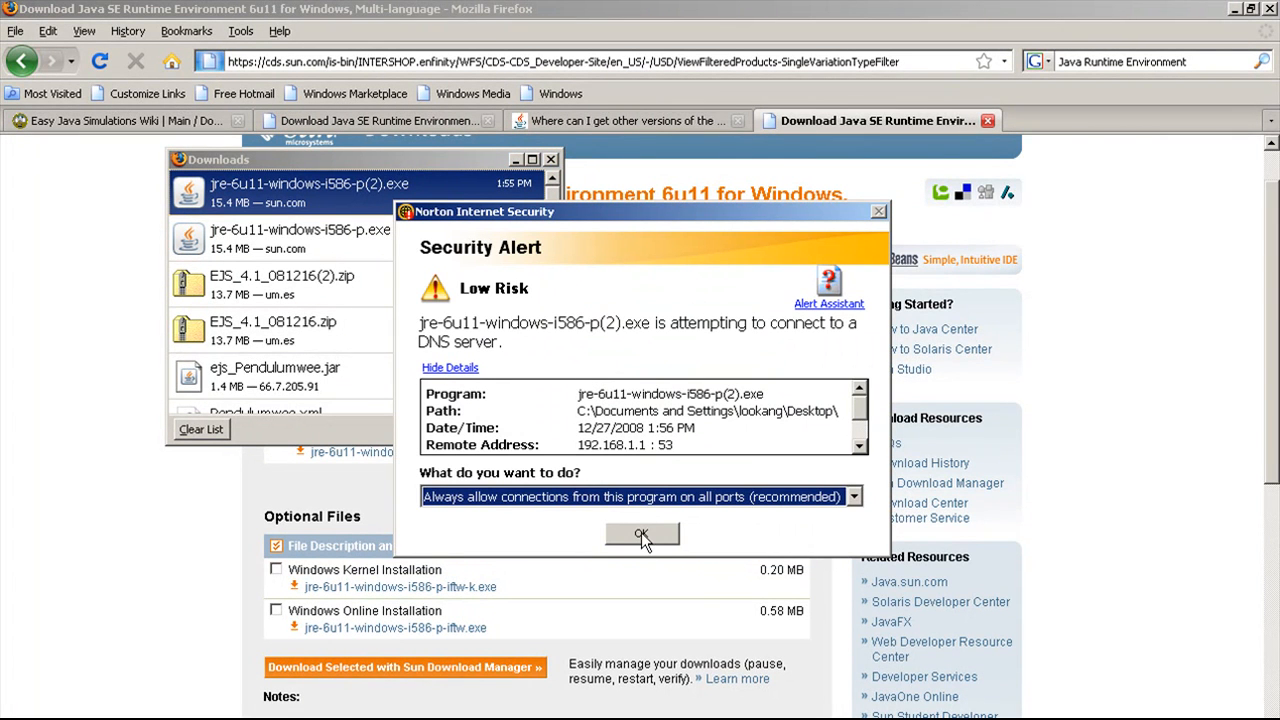
Always allow the JRE installer's connections on all ports in Norton's alert.
{"action": "left_click", "coordinate": [641, 534]}
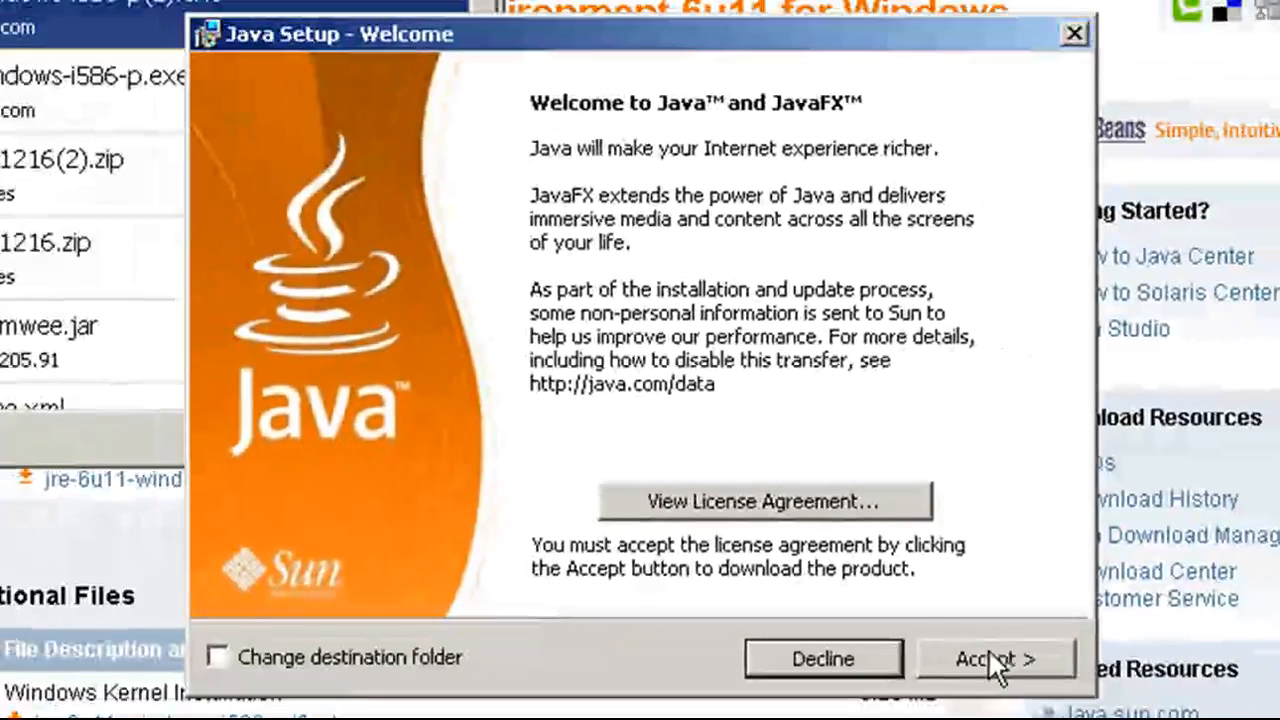
Accept the Java license, let installation finish, and close Java Setup.
{"action": "left_click", "coordinate": [995, 658]}
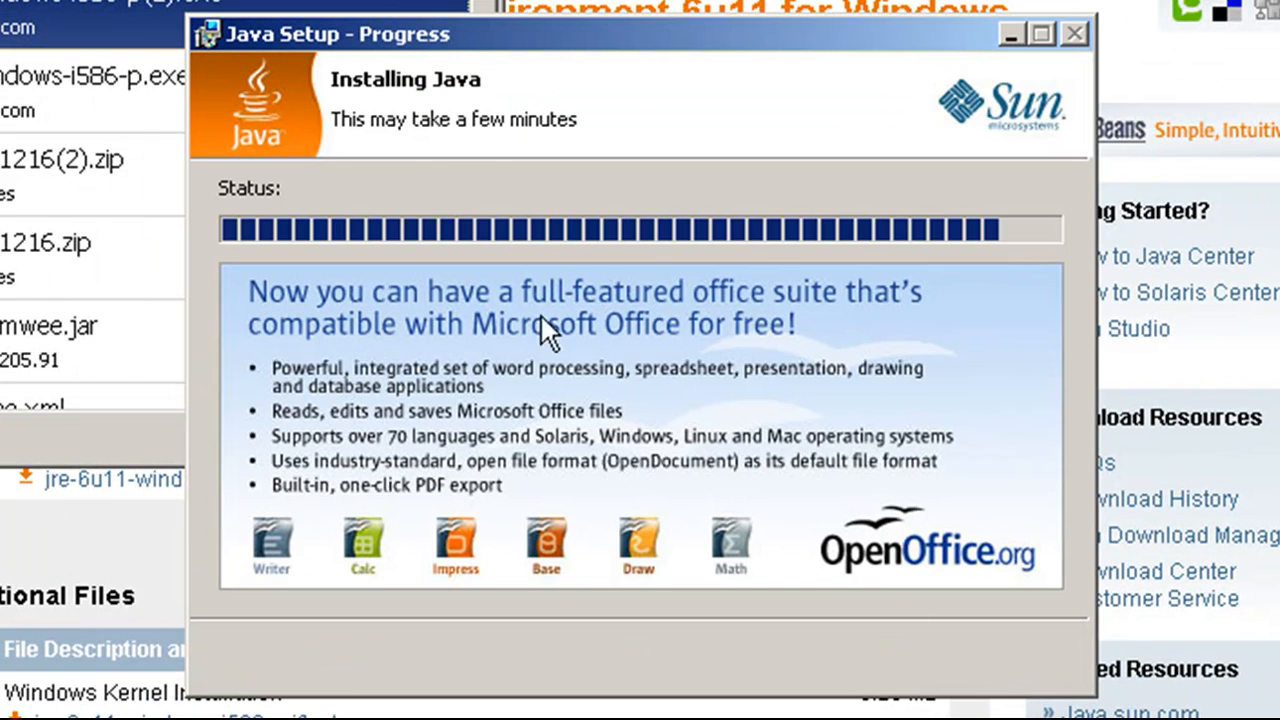
{"action": "mouse_move", "coordinate": [555, 248]}
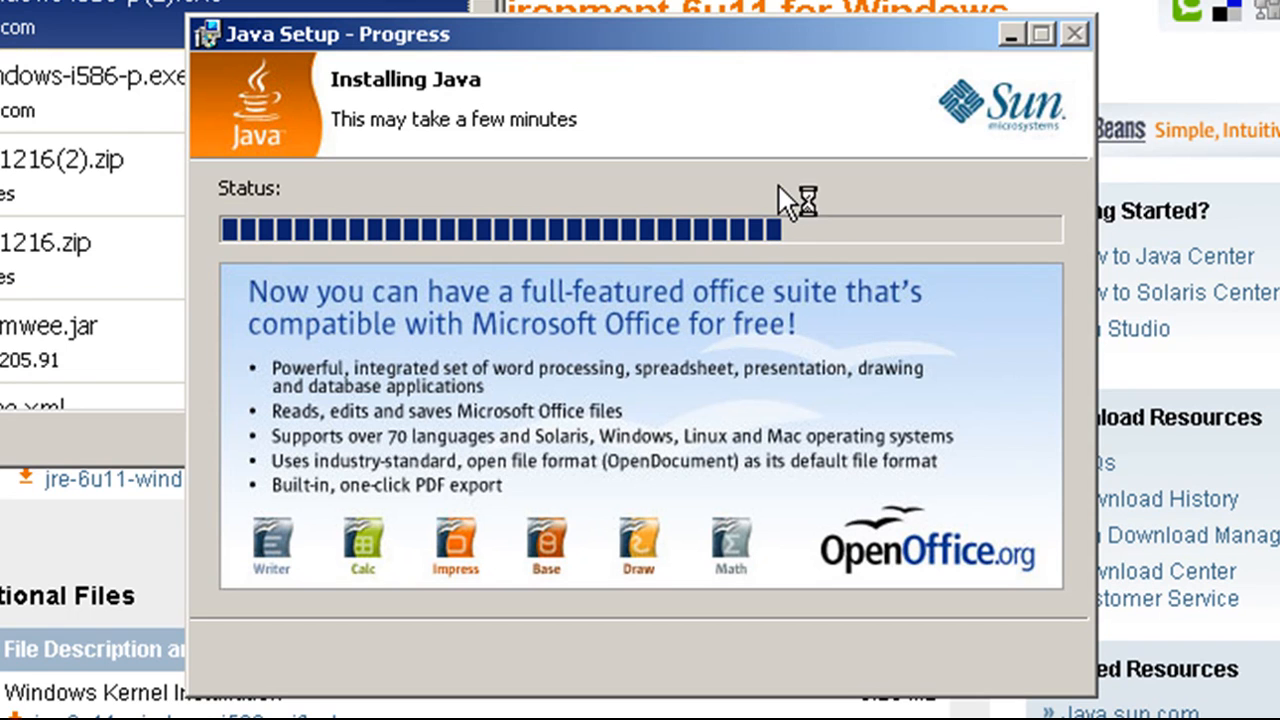
{"action": "mouse_move", "coordinate": [785, 205]}
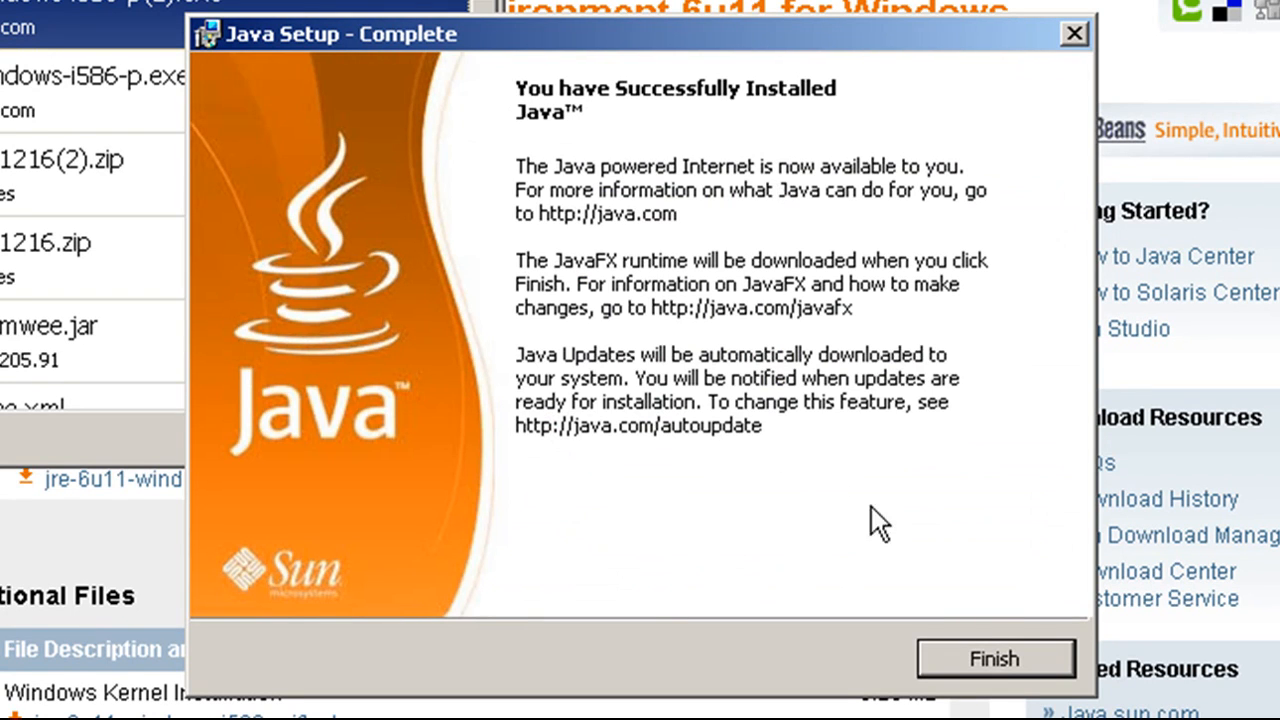
{"action": "left_click", "coordinate": [994, 658]}
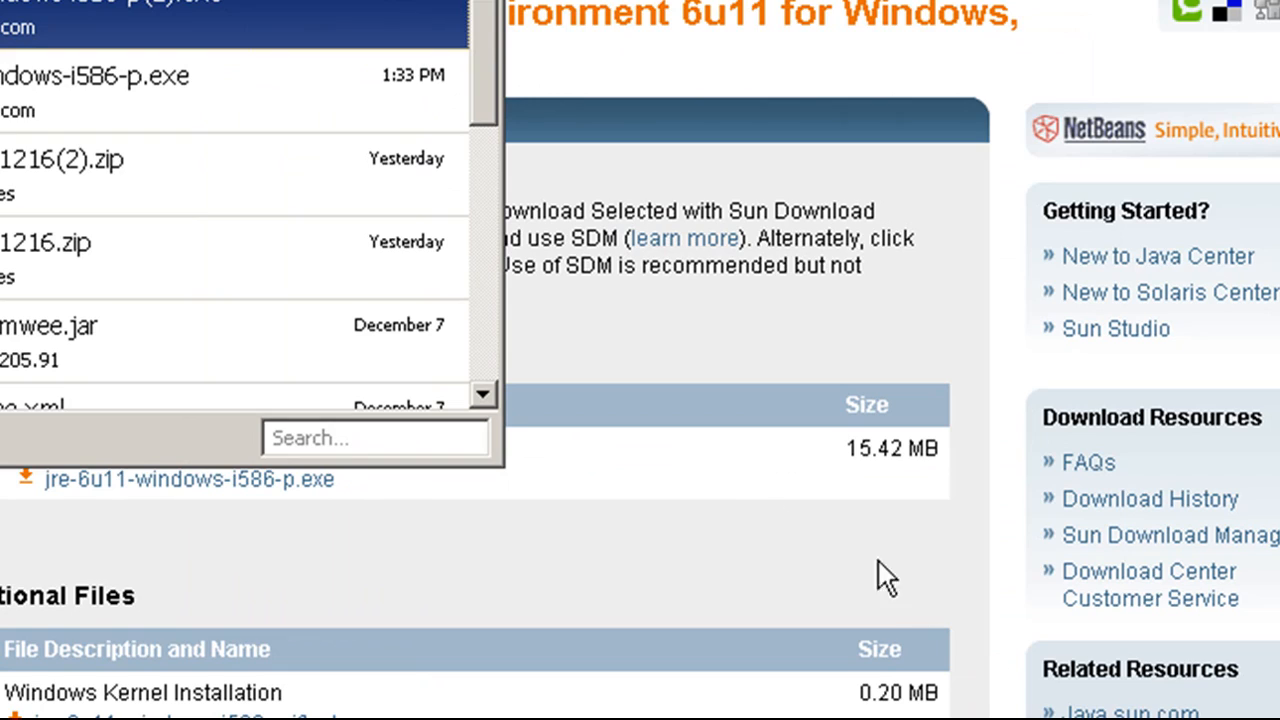
{"action": "mouse_move", "coordinate": [673, 160]}
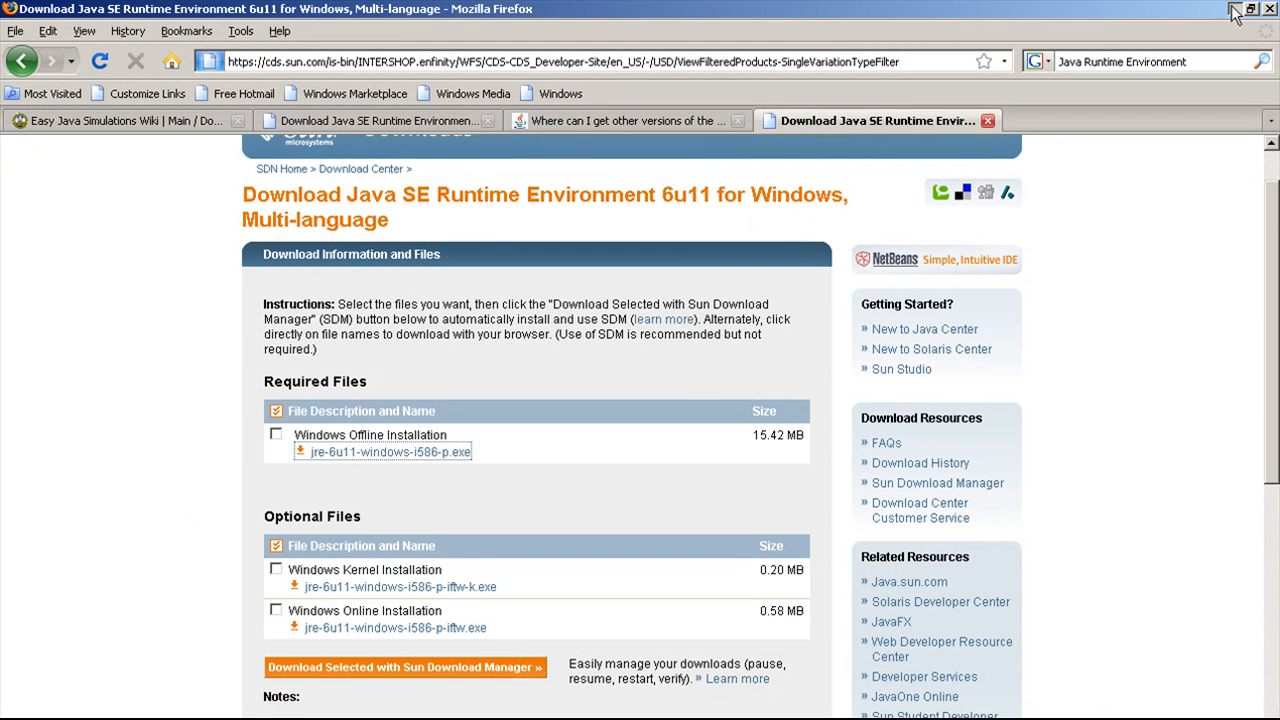
Minimize Firefox and open My Computer from the desktop.
{"action": "left_click", "coordinate": [1249, 9]}
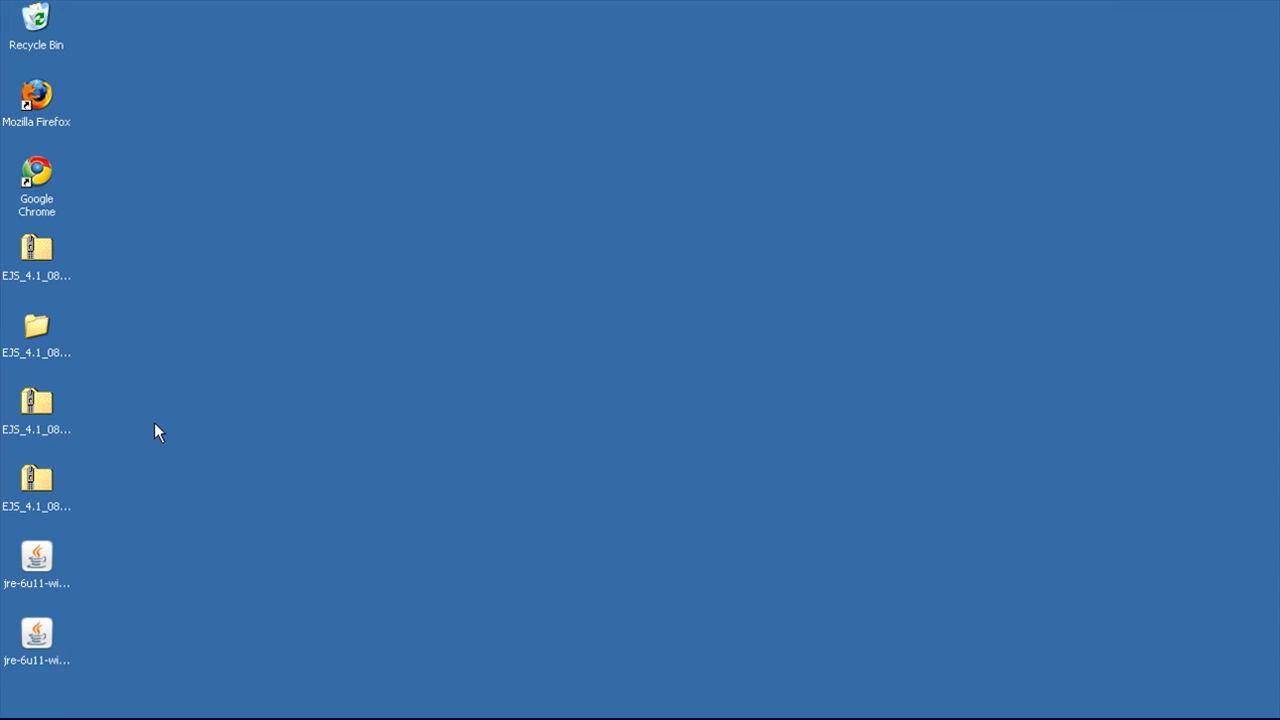
{"action": "left_click", "coordinate": [20, 715]}
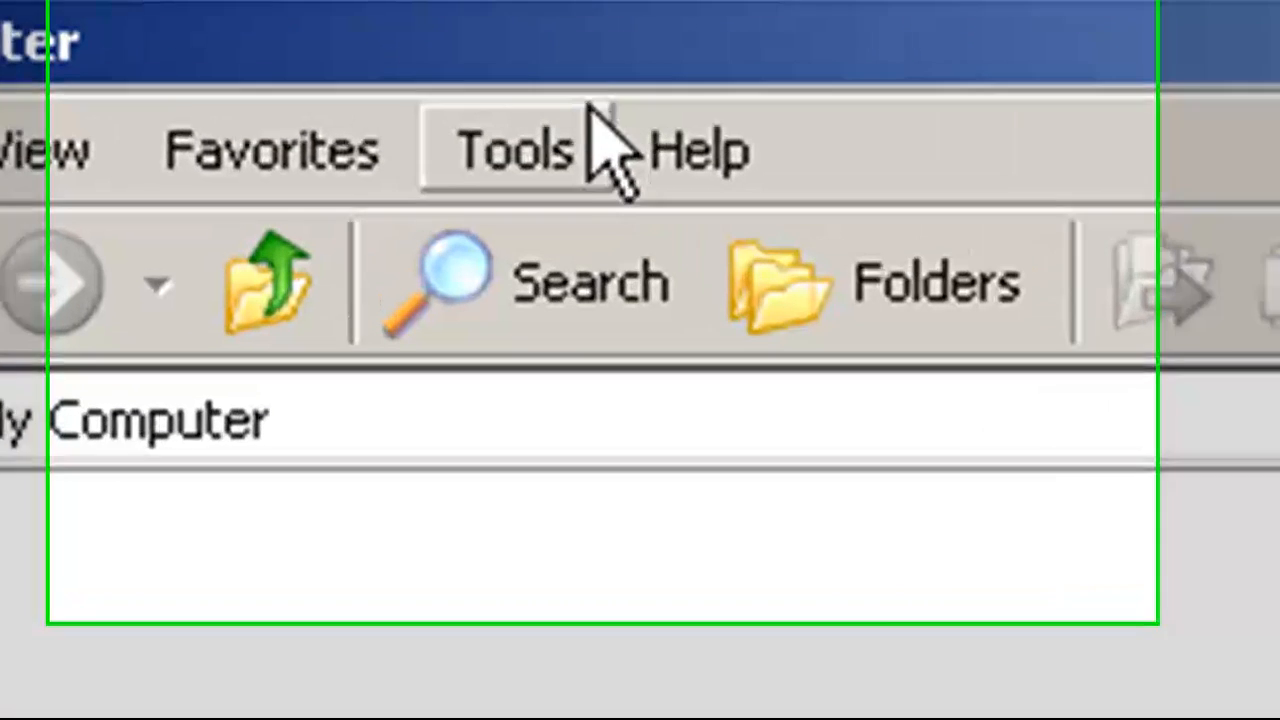
In Folder Options File Types, find JAR and restore it to Executable Jar File.
{"action": "left_click", "coordinate": [510, 150]}
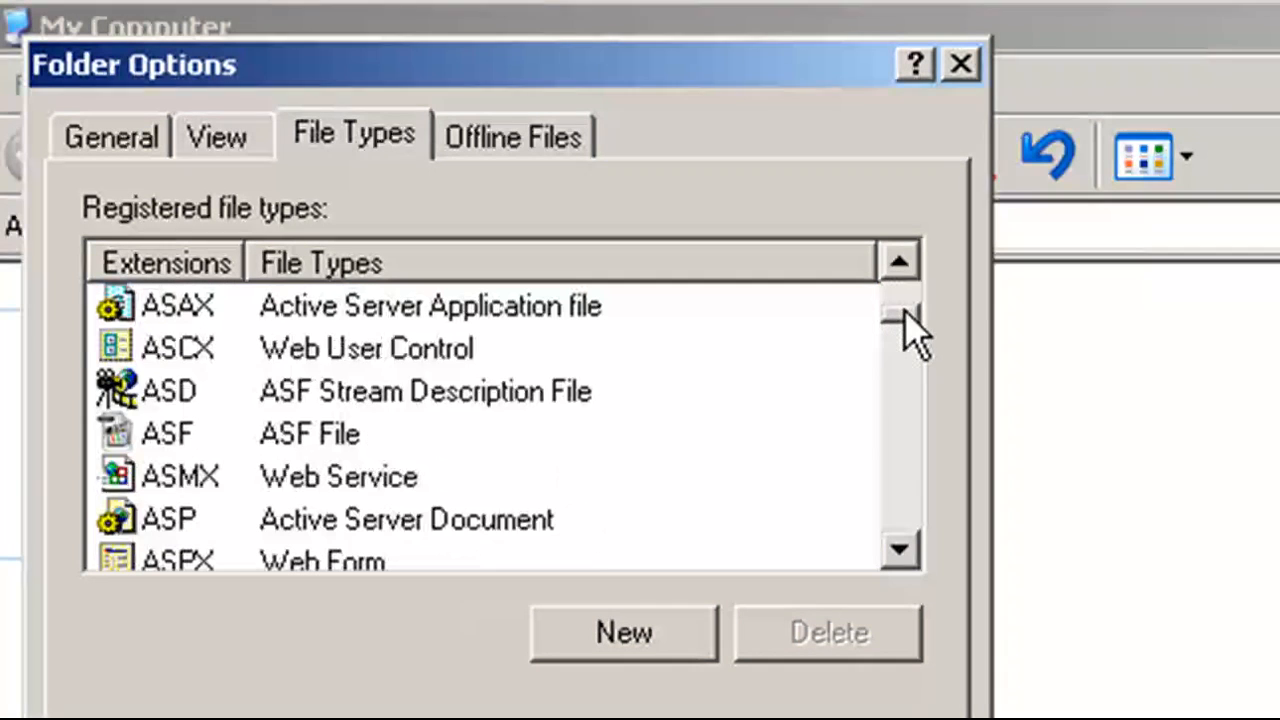
{"action": "scroll", "scroll_direction": "down", "scroll_amount": 3}
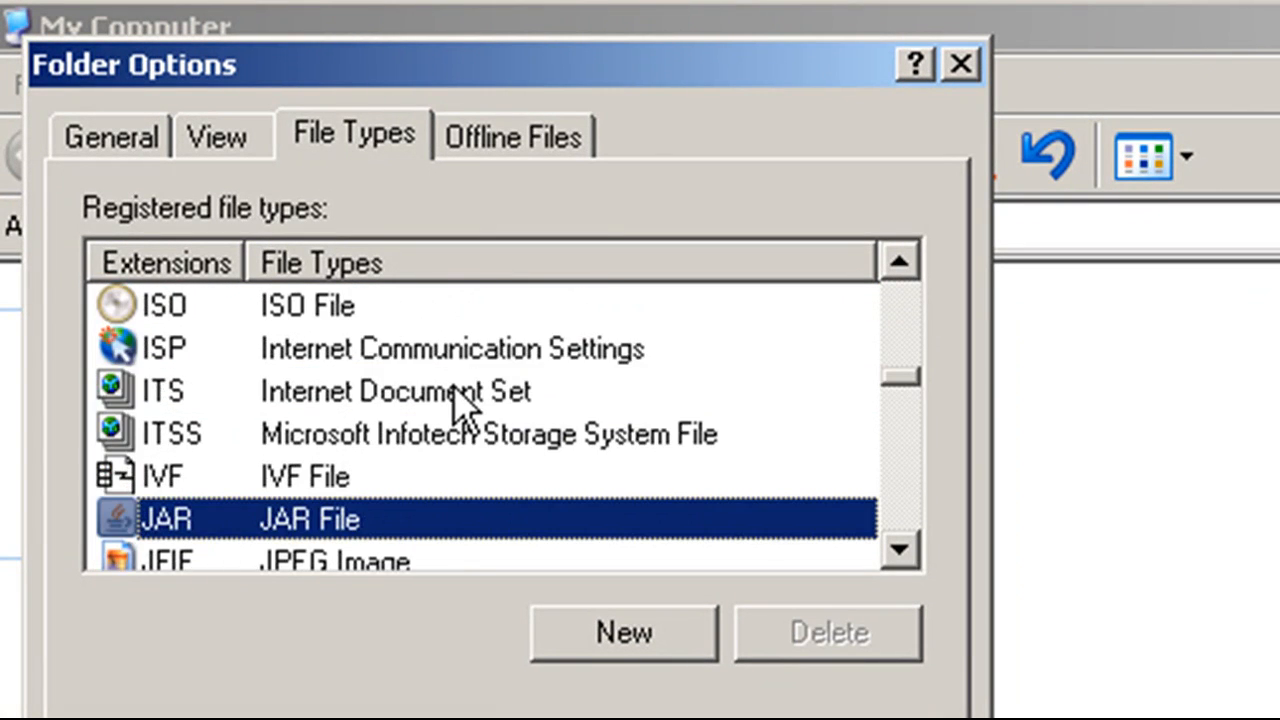
{"action": "scroll", "scroll_direction": "down", "scroll_amount": 3}
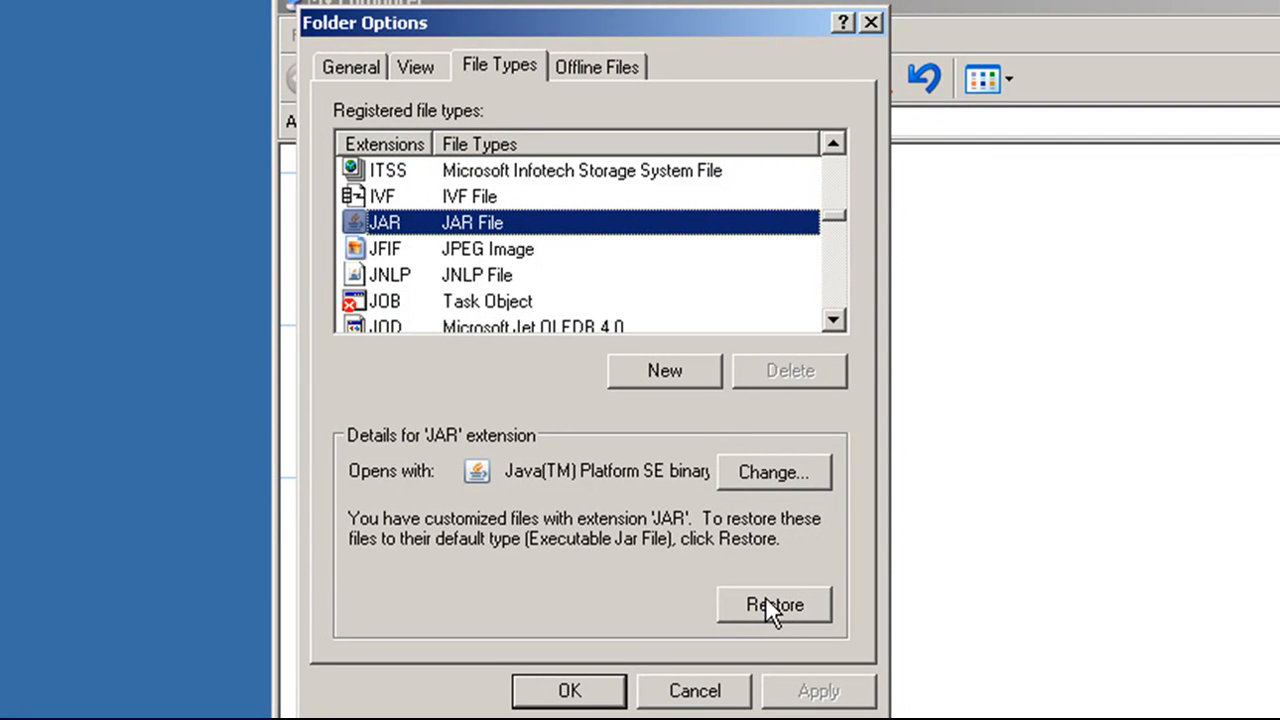
{"action": "left_click", "coordinate": [774, 605]}
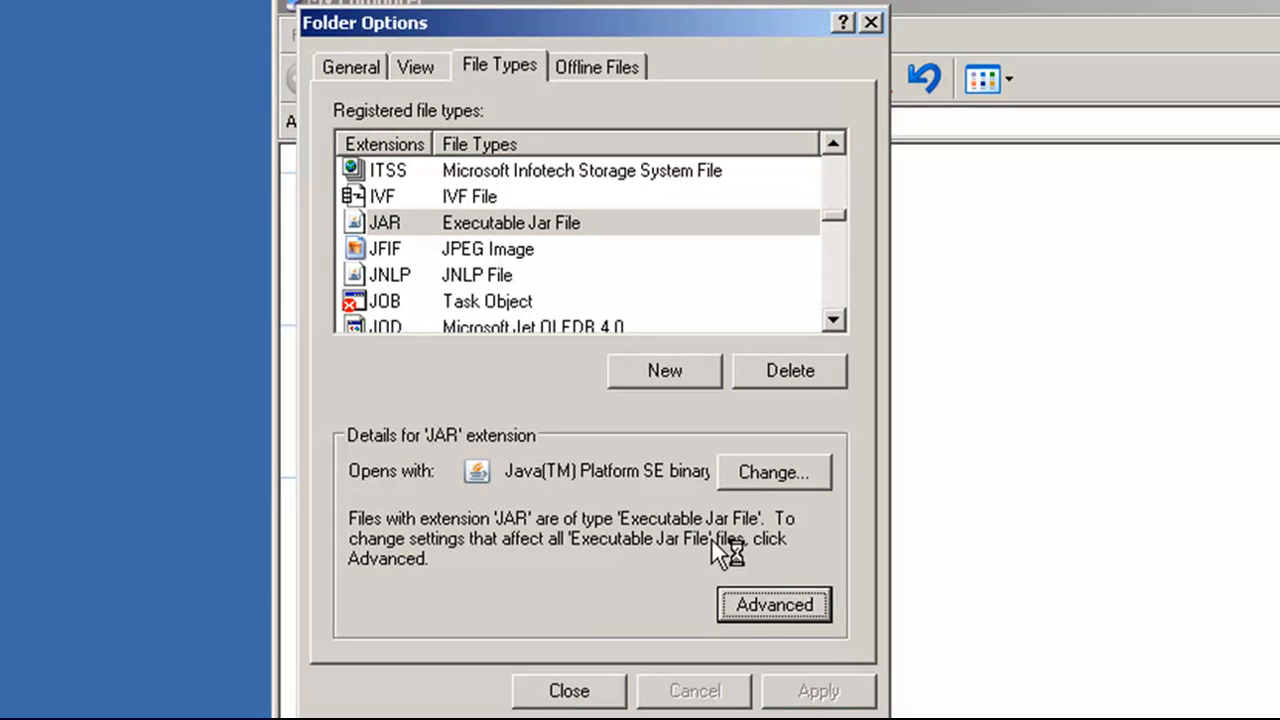
{"action": "mouse_move", "coordinate": [775, 485]}
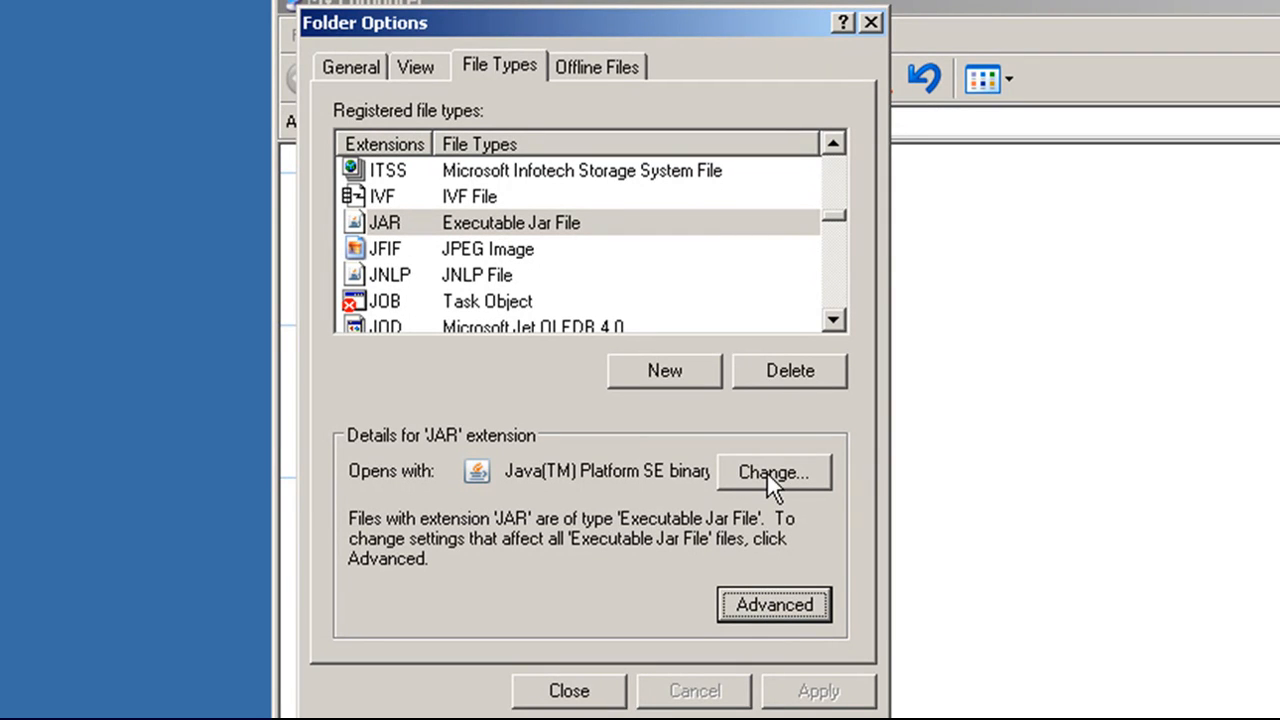
Browse for a program to open .JAR files and select the Java folder.
{"action": "left_click", "coordinate": [772, 472]}
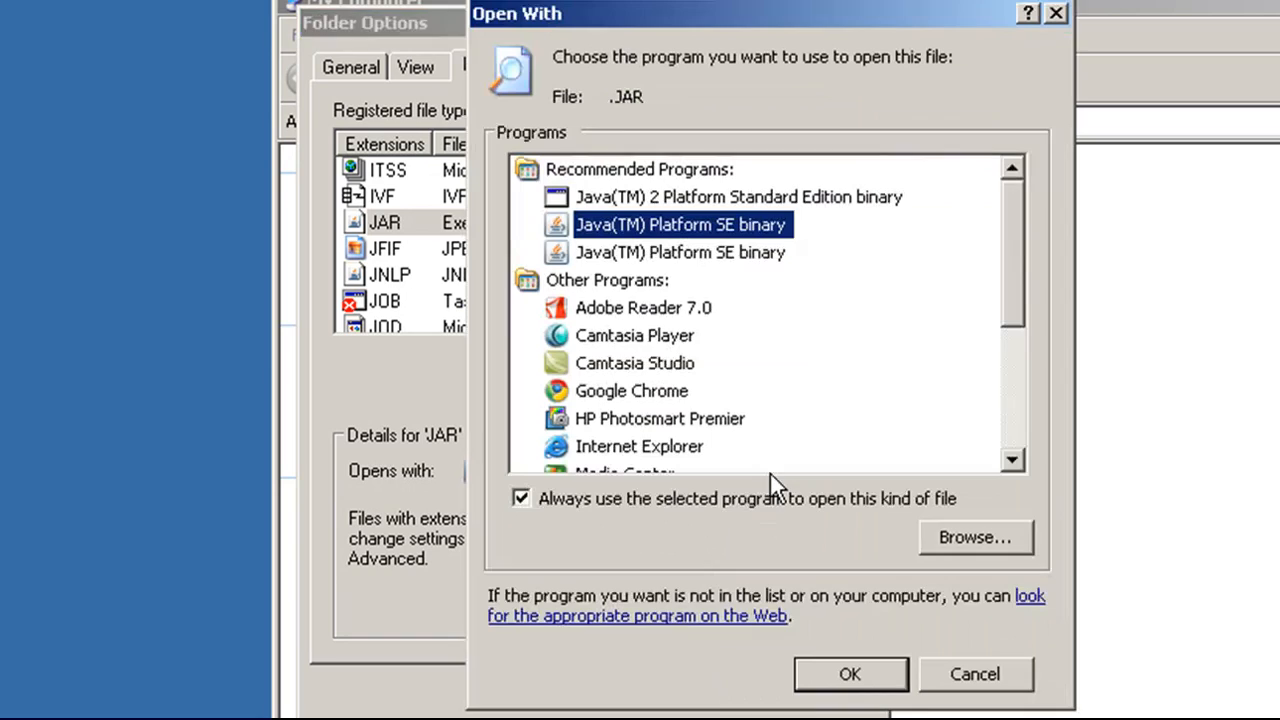
{"action": "mouse_move", "coordinate": [975, 540]}
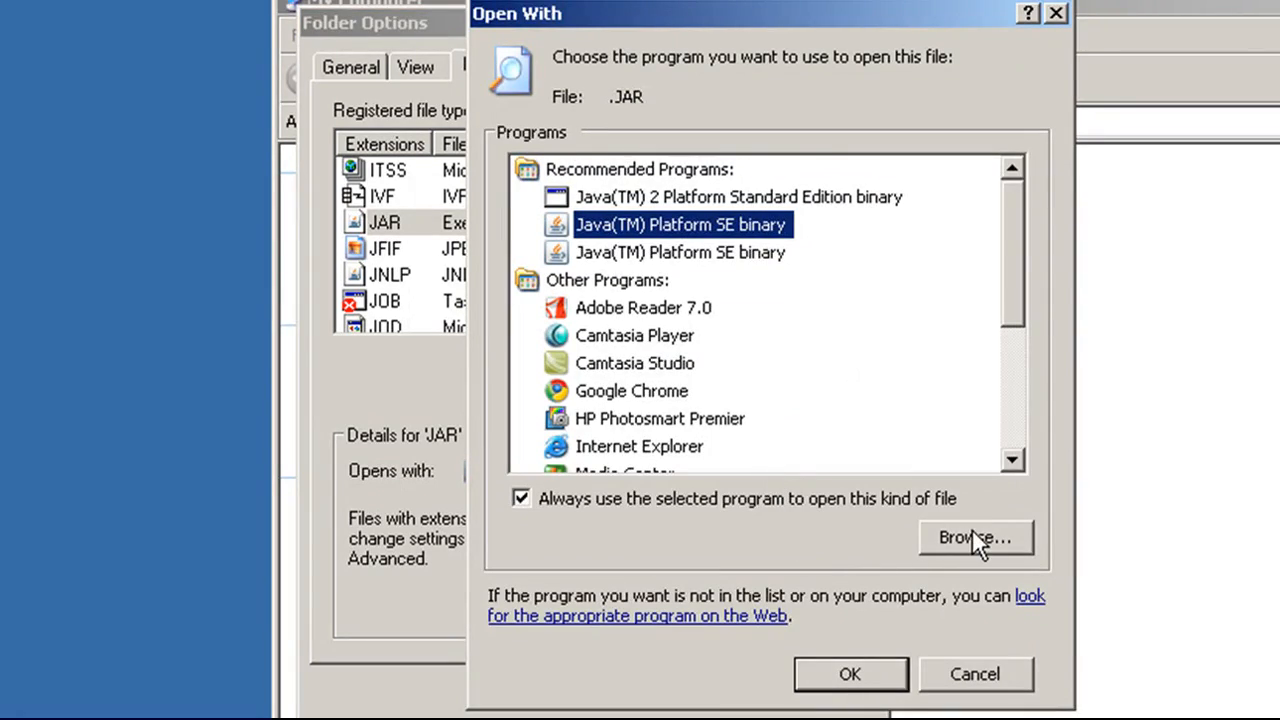
{"action": "left_click", "coordinate": [975, 537]}
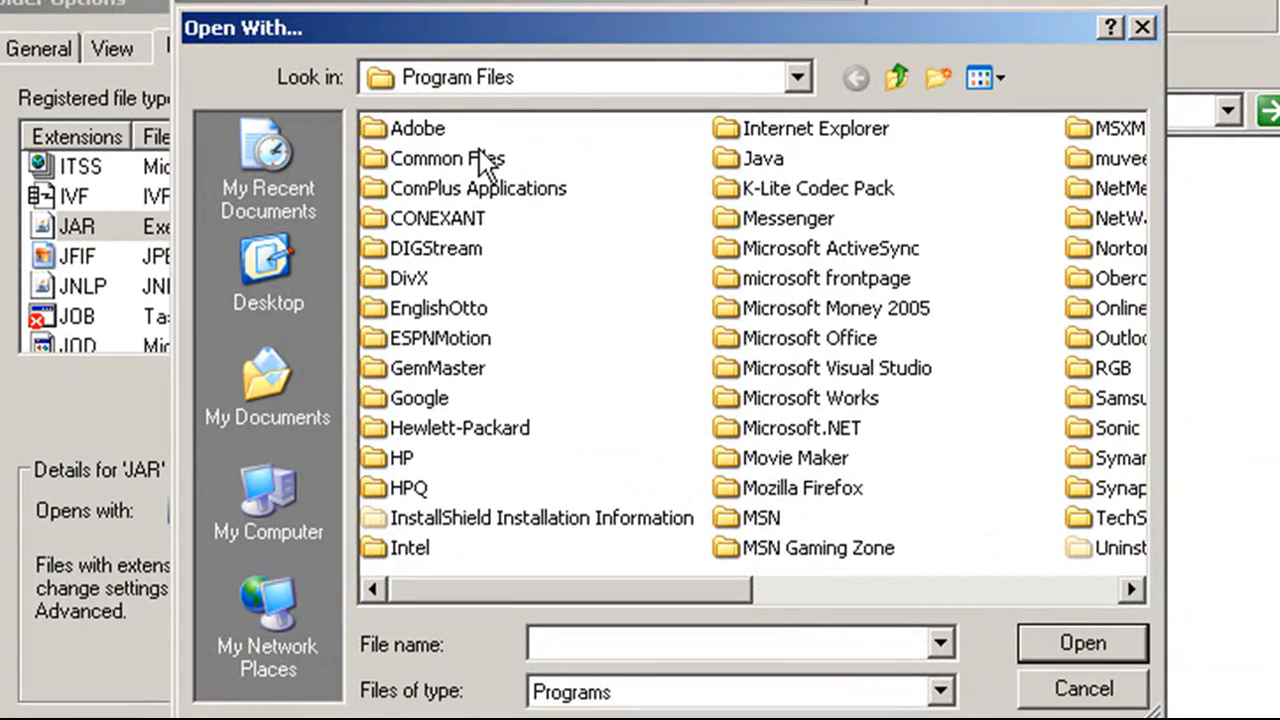
{"action": "left_click", "coordinate": [795, 78]}
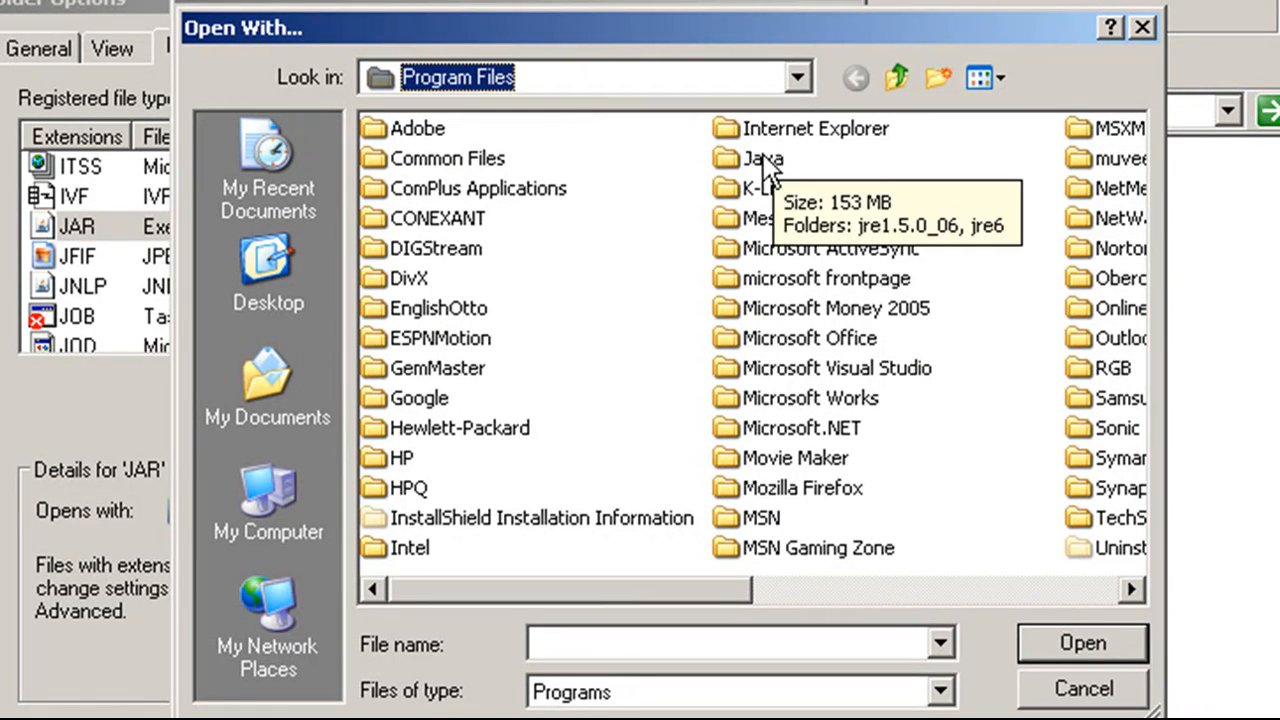
{"action": "left_click", "coordinate": [763, 158]}
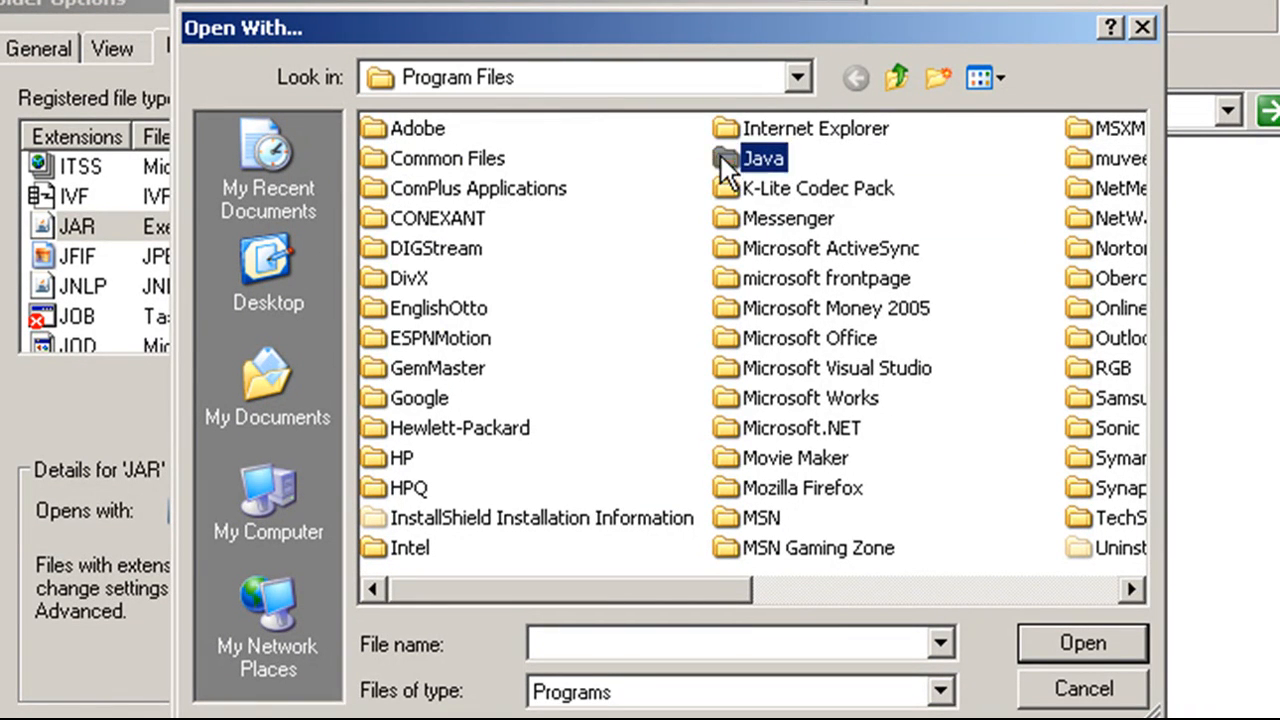
Pick java.exe from Program Files > Java > jre6 > bin as the JAR program.
{"action": "double_click", "coordinate": [762, 157]}
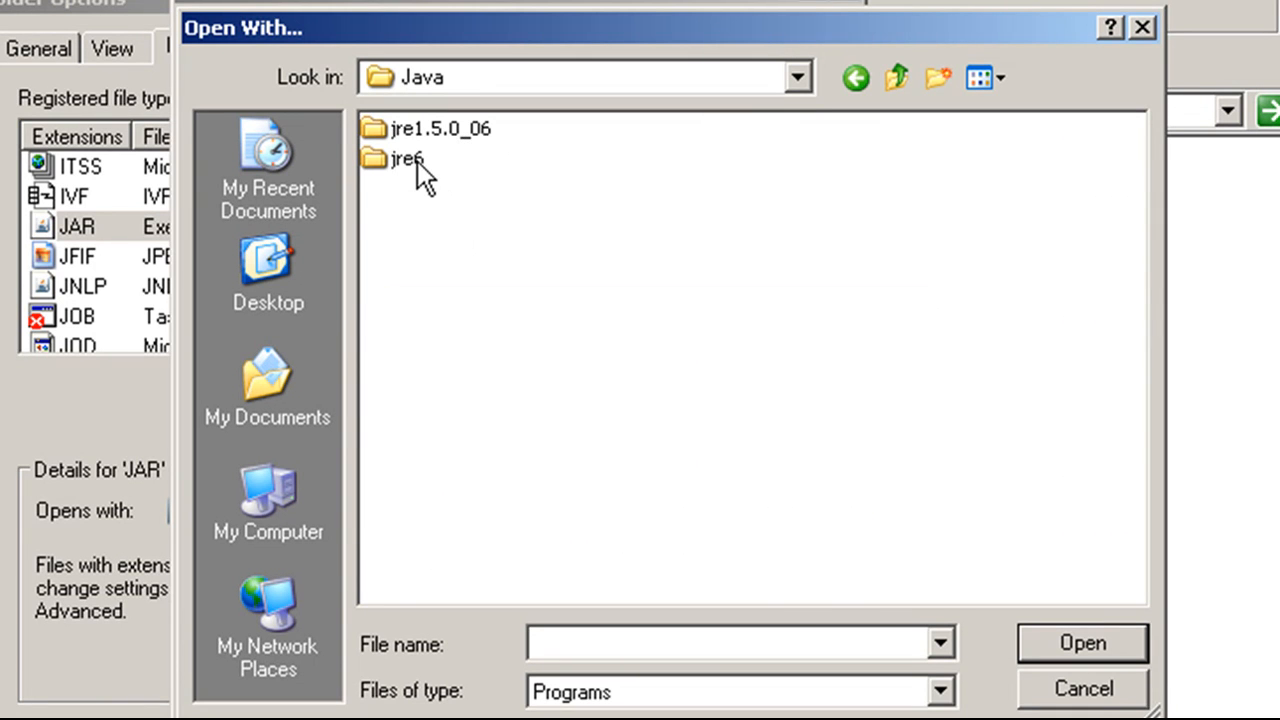
{"action": "mouse_move", "coordinate": [407, 160]}
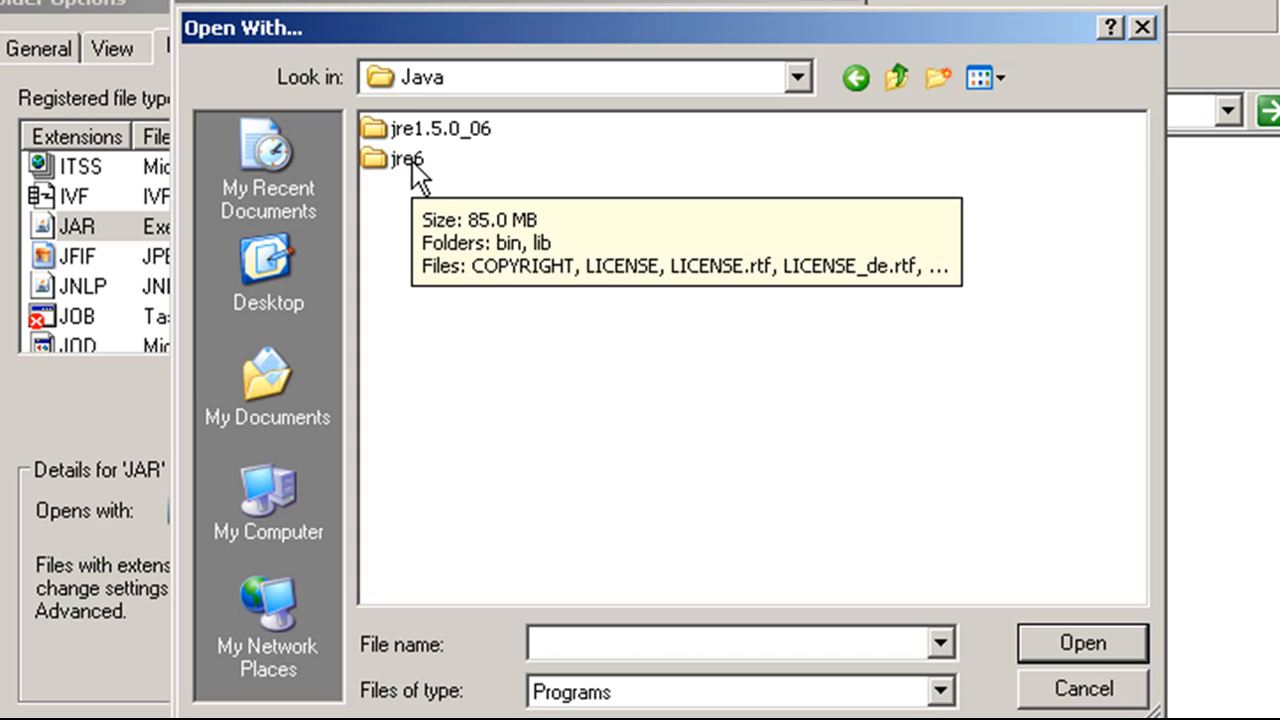
{"action": "double_click", "coordinate": [407, 158]}
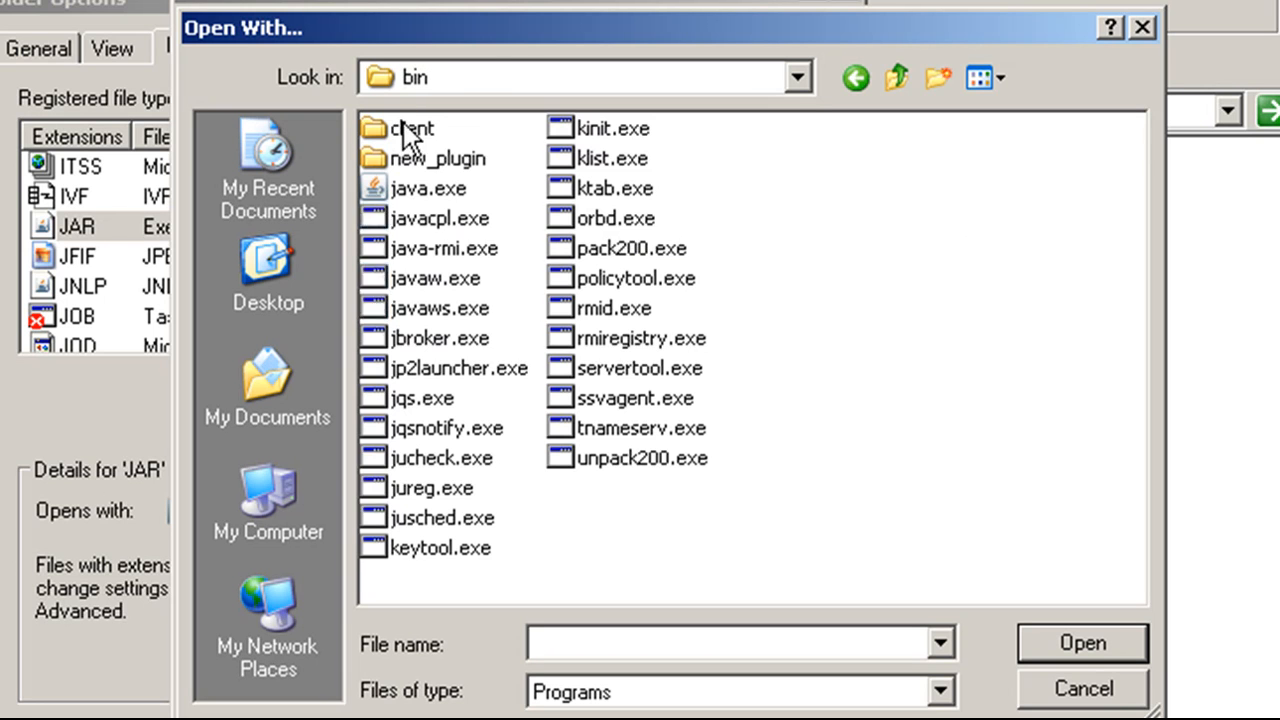
{"action": "left_click", "coordinate": [425, 188]}
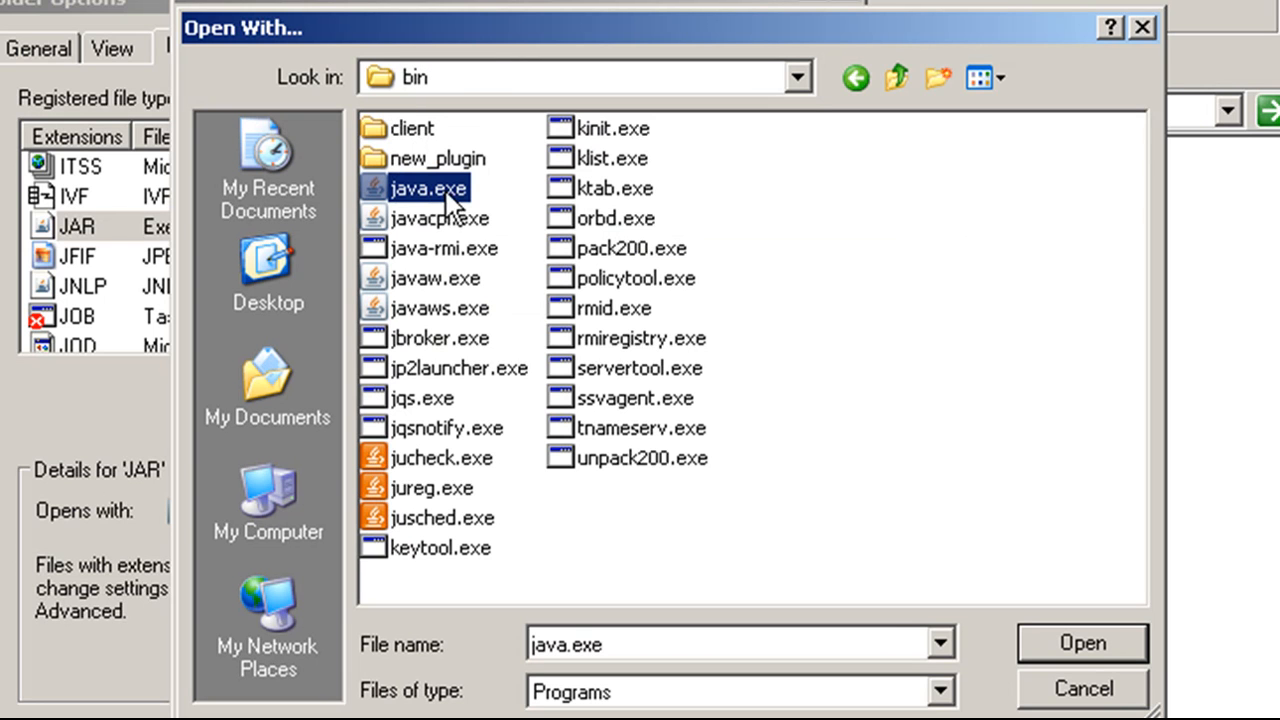
{"action": "mouse_move", "coordinate": [1081, 643]}
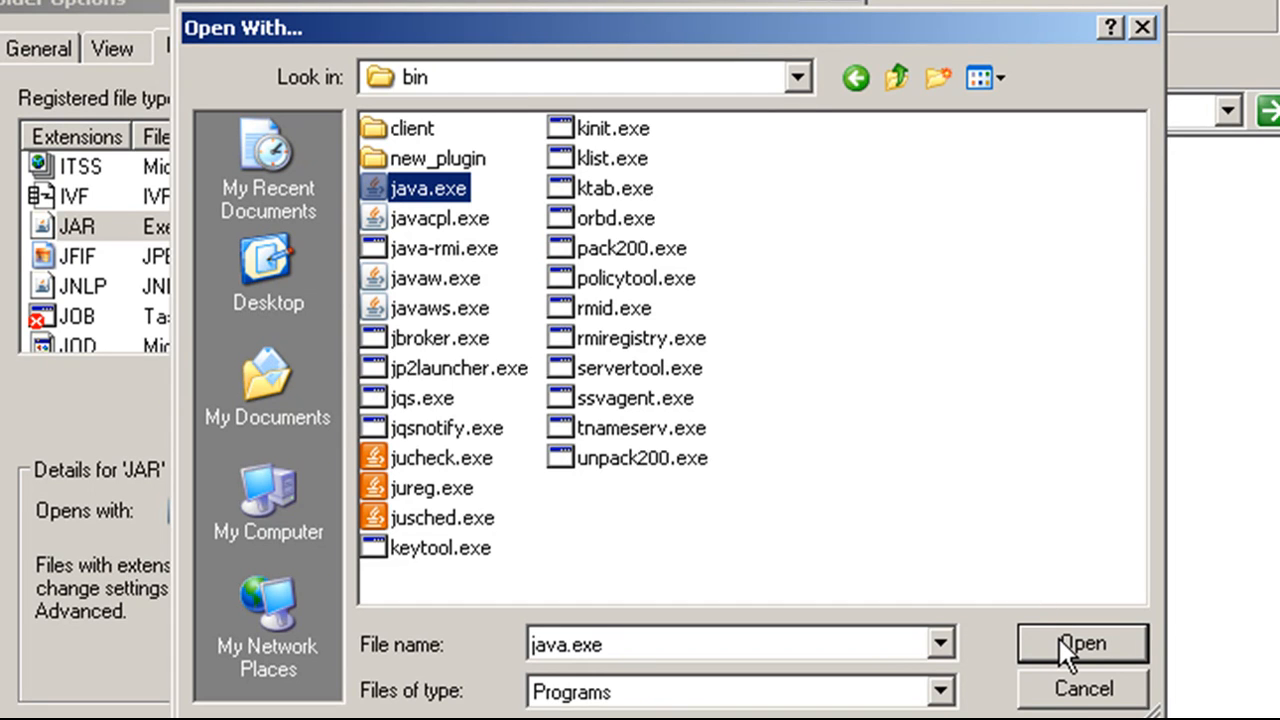
{"action": "mouse_move", "coordinate": [1065, 695]}
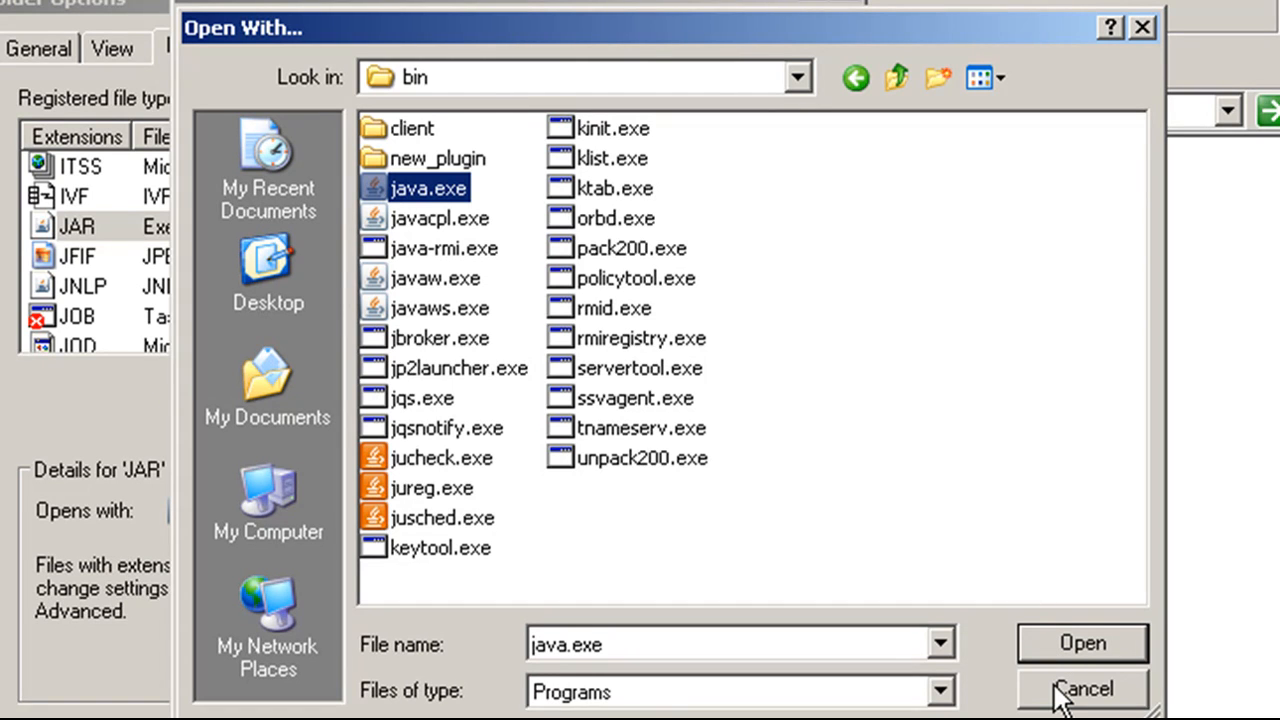
{"action": "left_click", "coordinate": [1082, 689]}
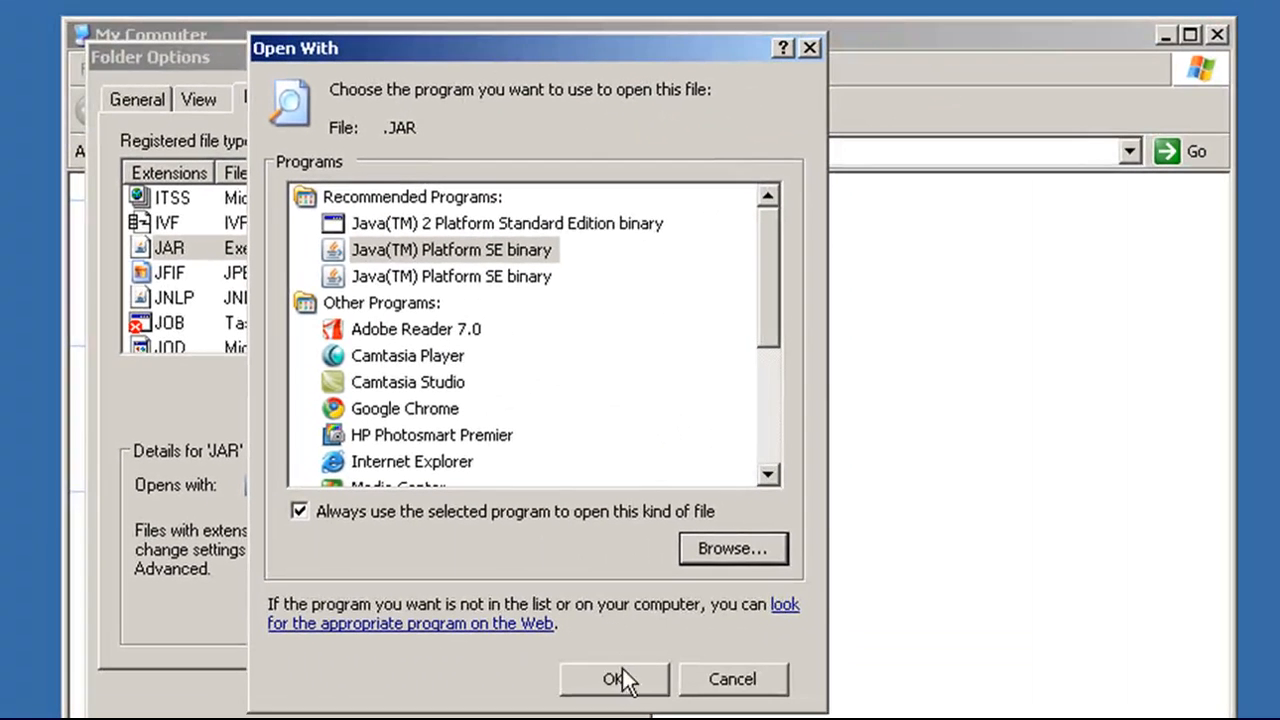
Confirm Java for JAR files, restore Executable Jar File type, and close Folder Options.
{"action": "left_click", "coordinate": [615, 679]}
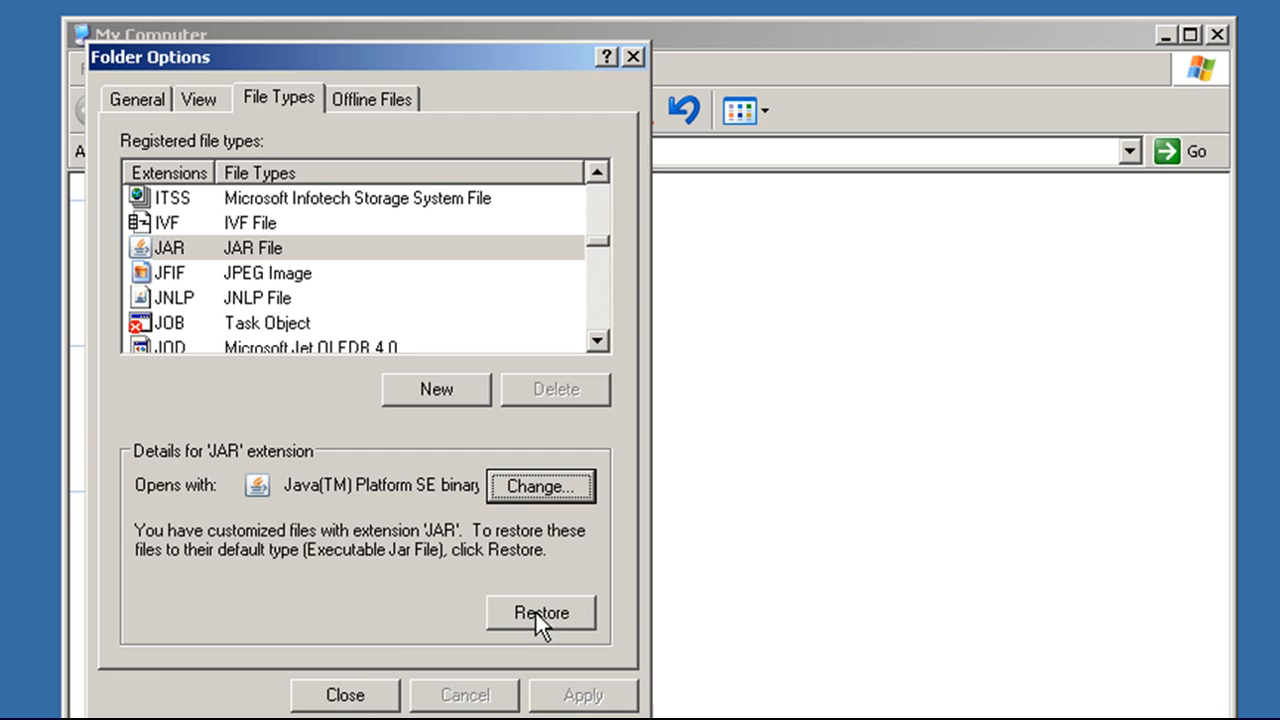
{"action": "left_click", "coordinate": [541, 612]}
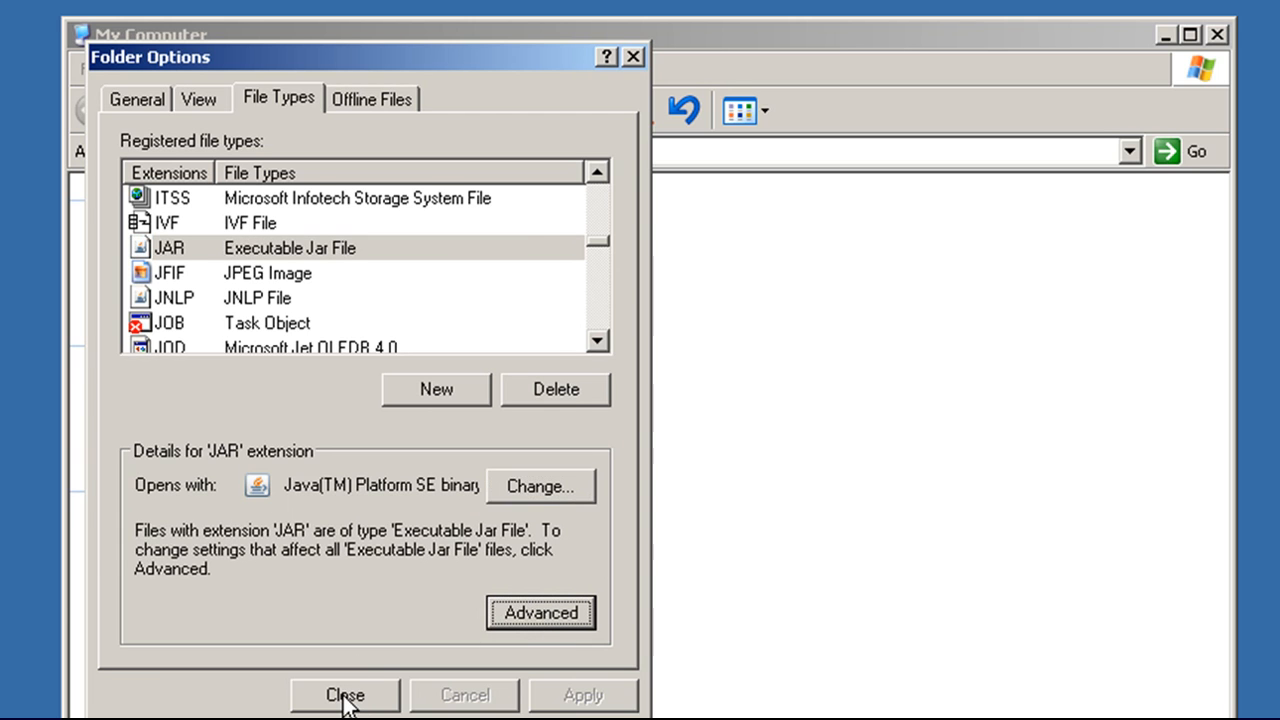
{"action": "left_click", "coordinate": [344, 694]}
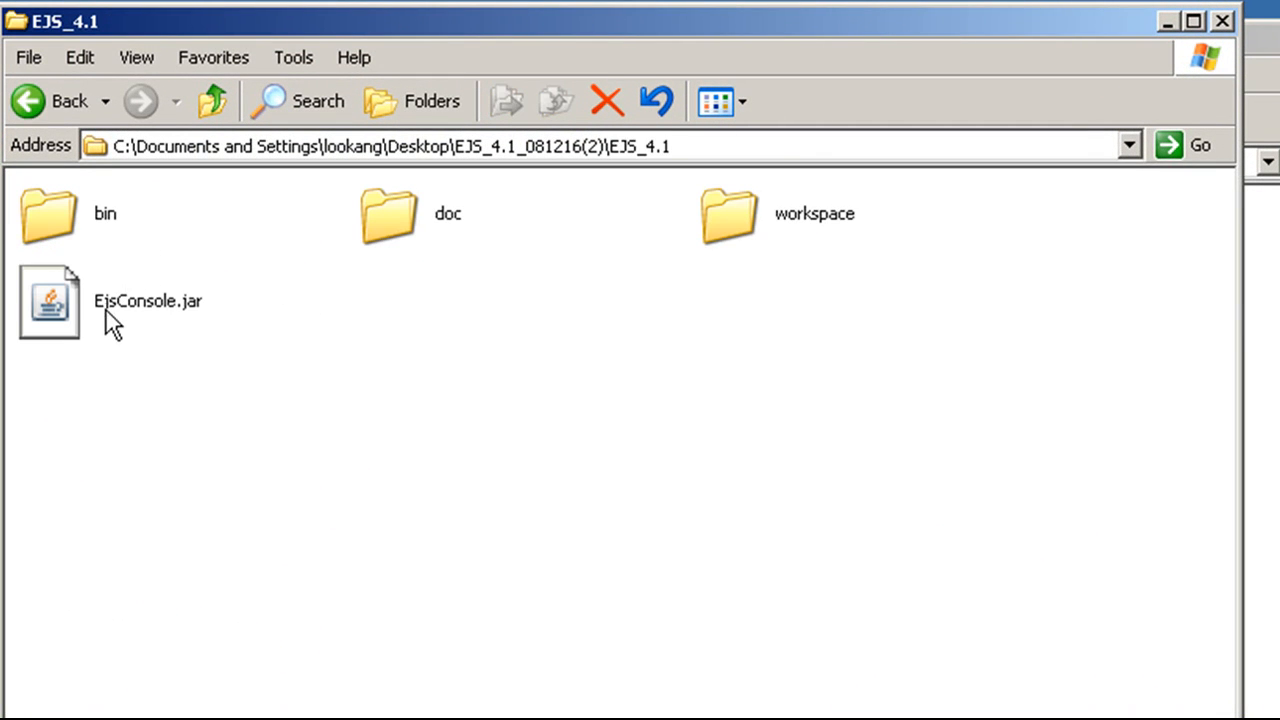
Launch EjsConsole.jar and choose the EJS_4.1 folder as the EJS workspace.
{"action": "left_click", "coordinate": [49, 300]}
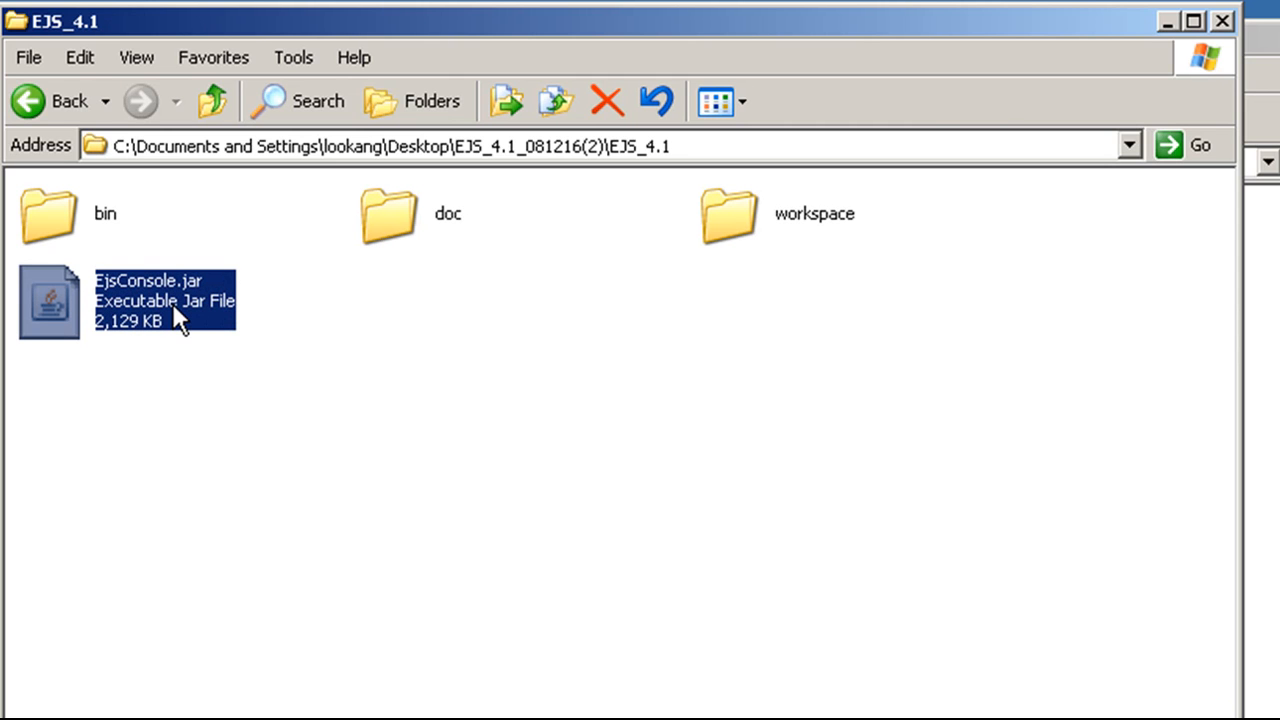
{"action": "mouse_move", "coordinate": [180, 315]}
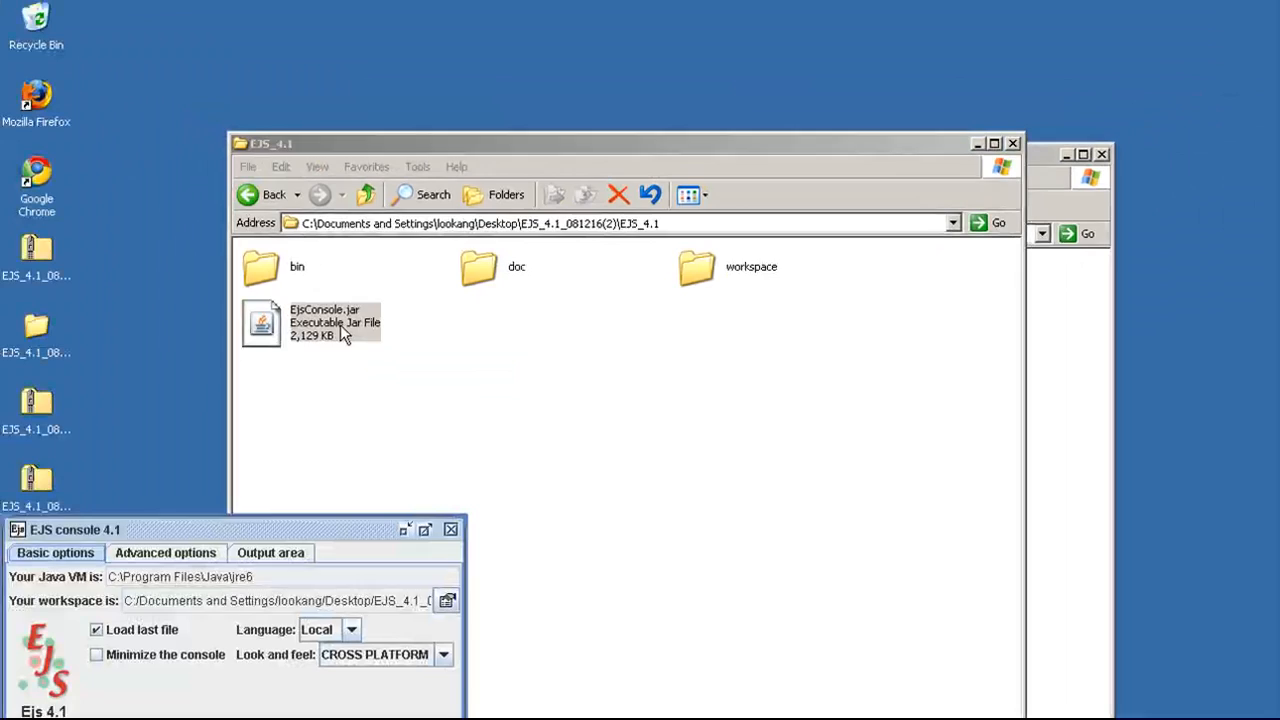
{"action": "left_click", "coordinate": [447, 600]}
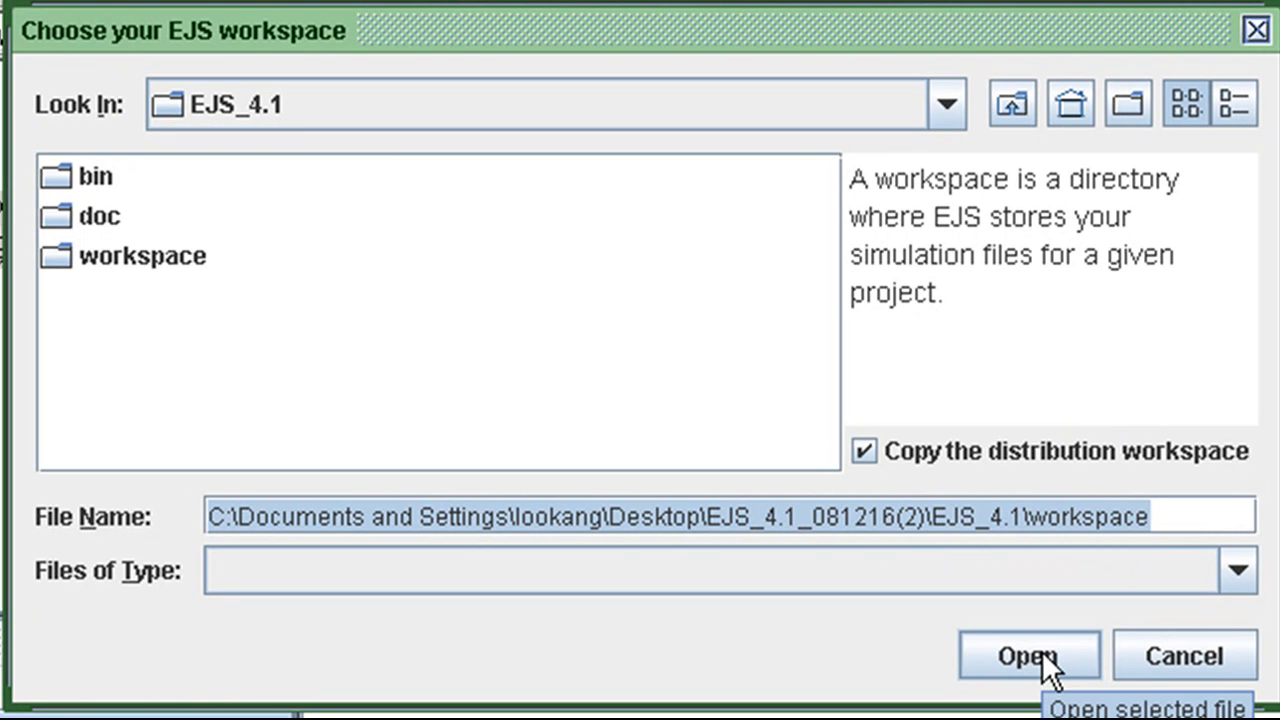
{"action": "left_click", "coordinate": [1028, 656]}
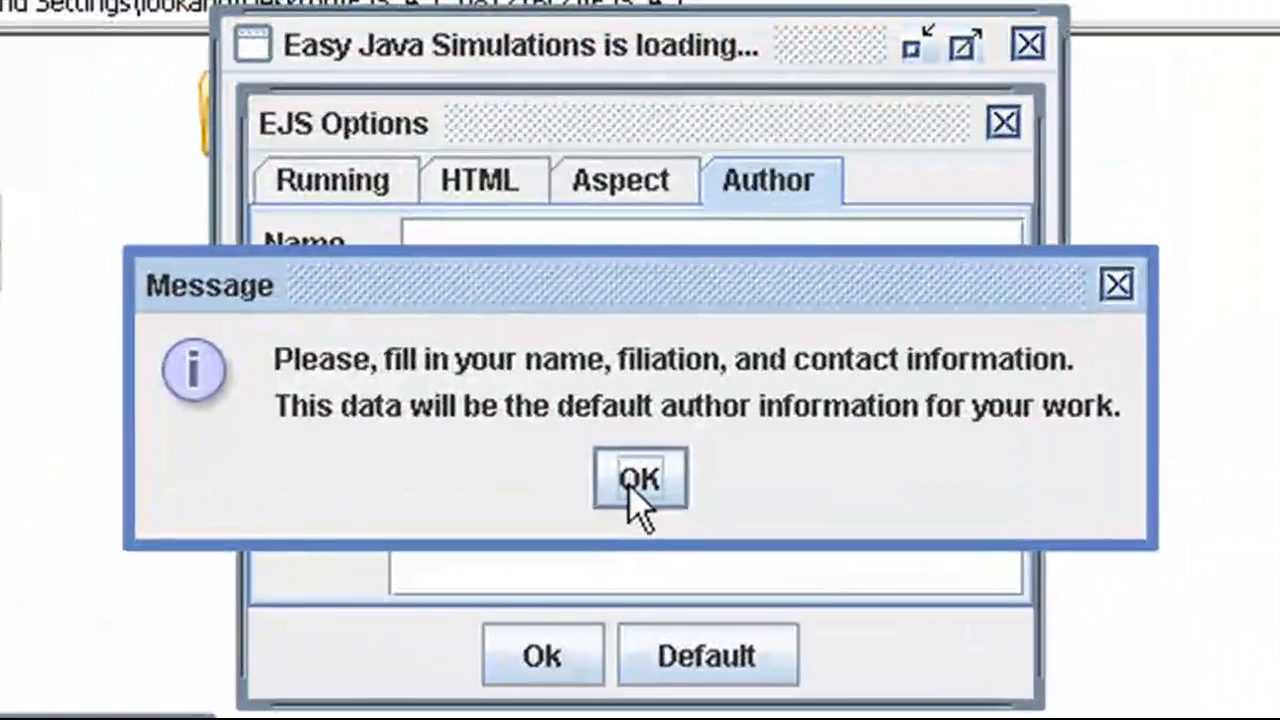
{"action": "left_click", "coordinate": [638, 478]}
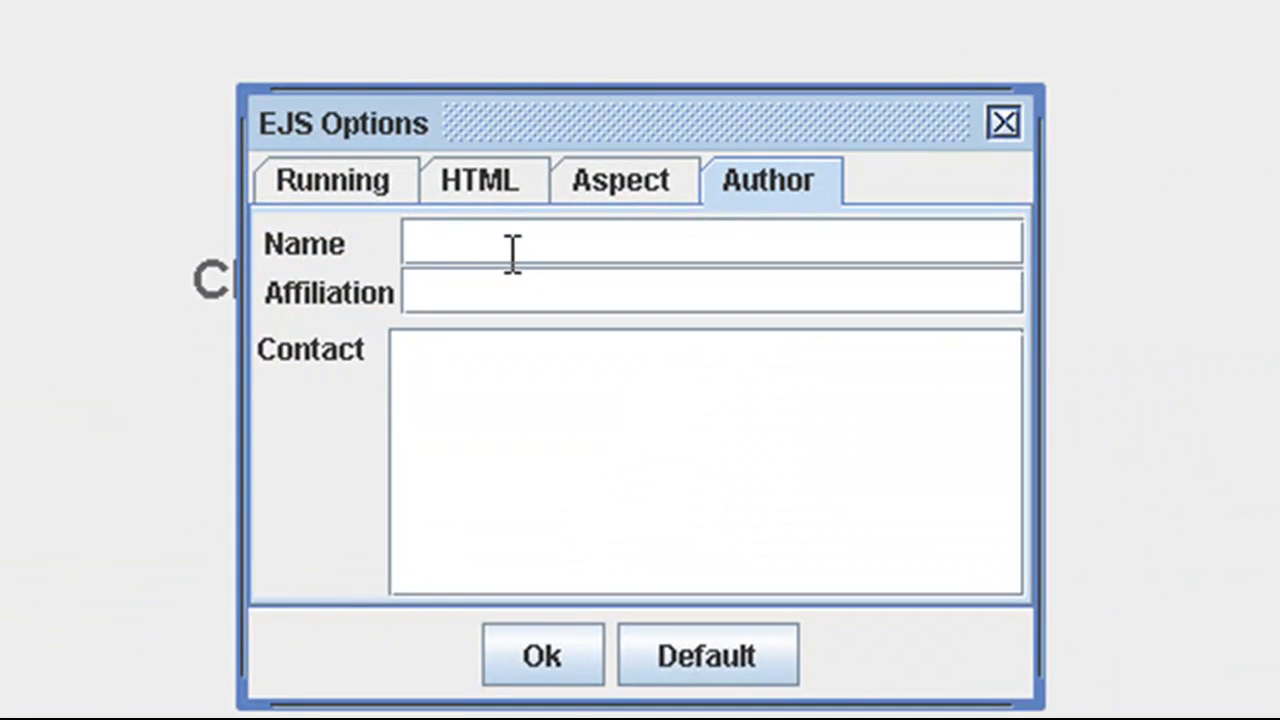
{"action": "type", "text": "weeloo"}
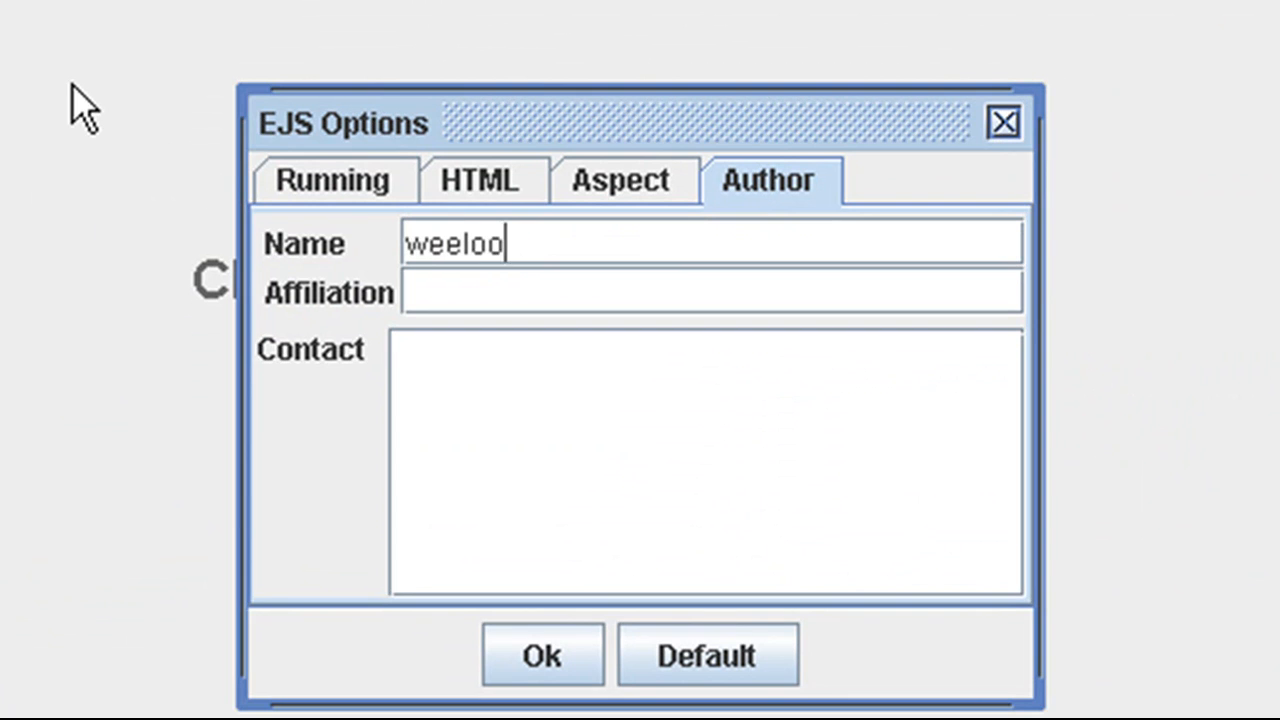
{"action": "type", "text": "kang"}
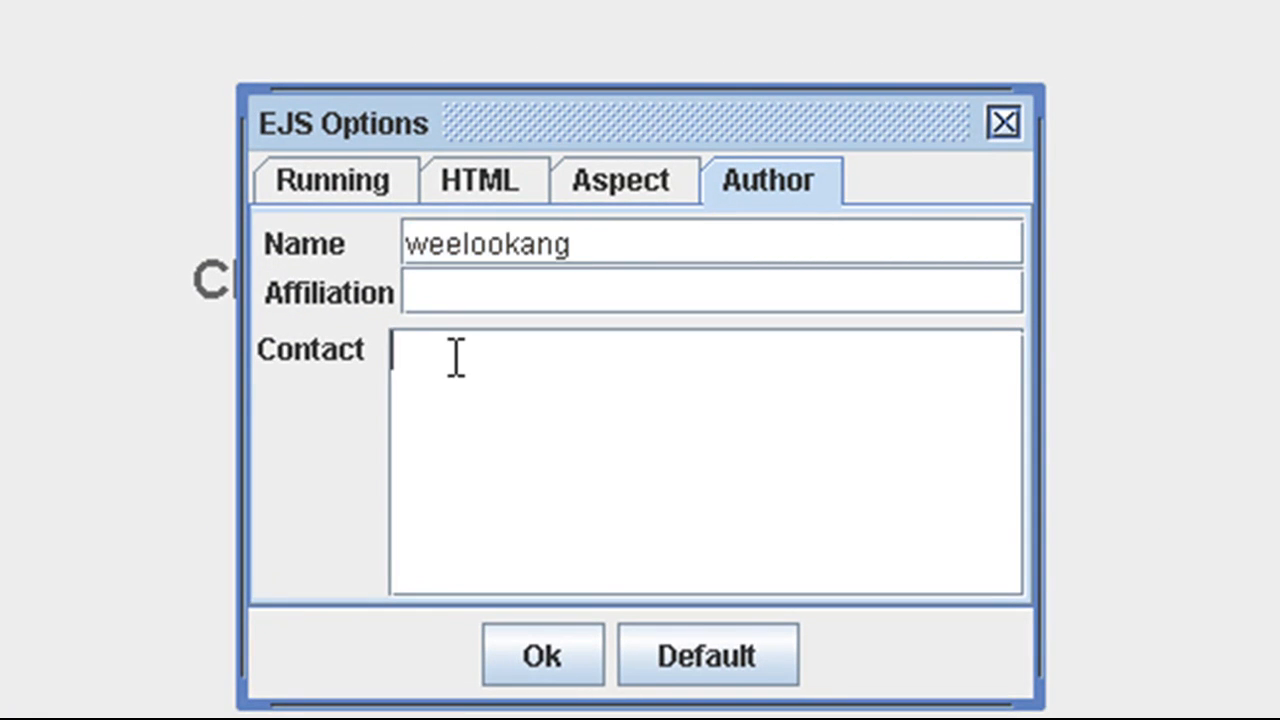
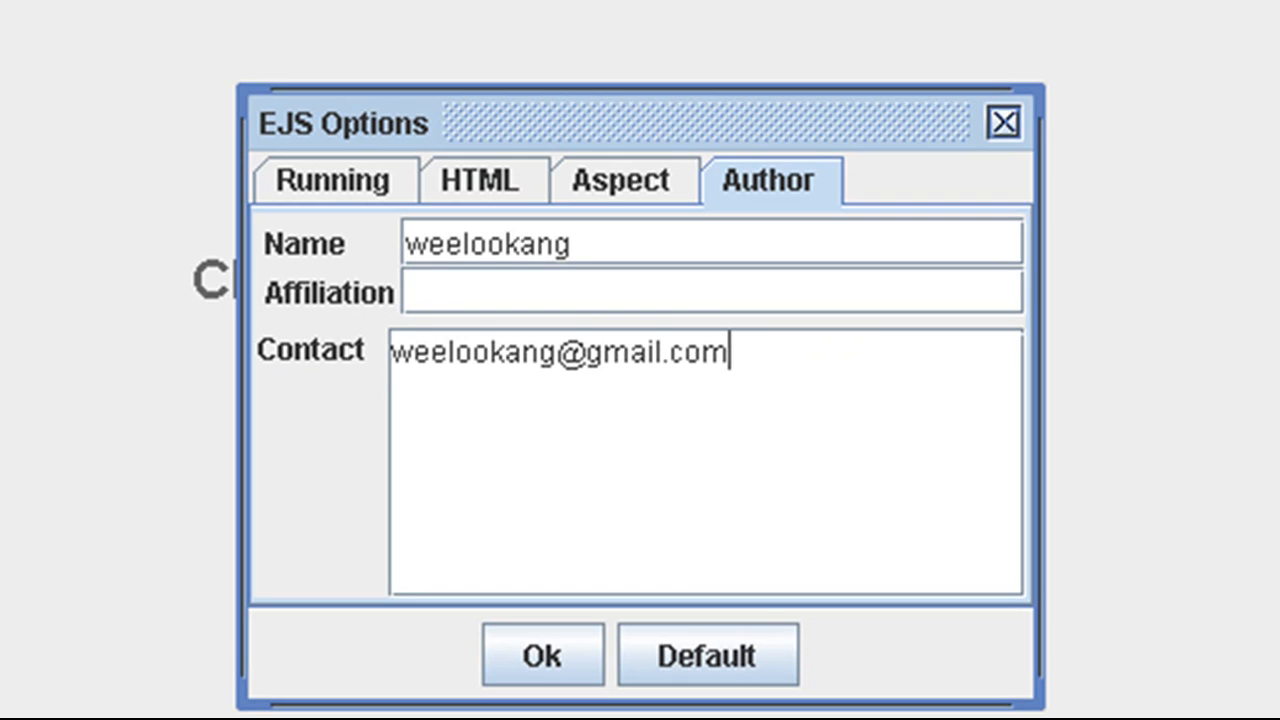
Review the HTML and Running options, then accept the EJS Options.
{"action": "left_click", "coordinate": [479, 180]}
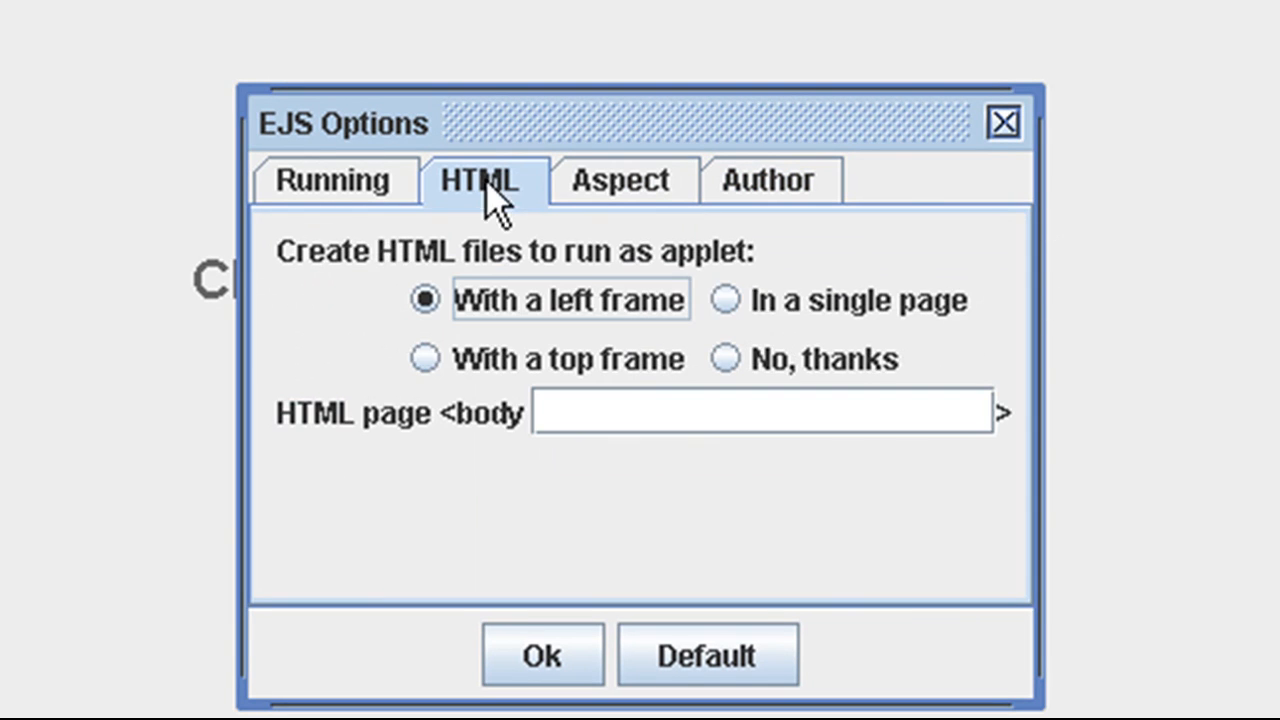
{"action": "left_click", "coordinate": [332, 180]}
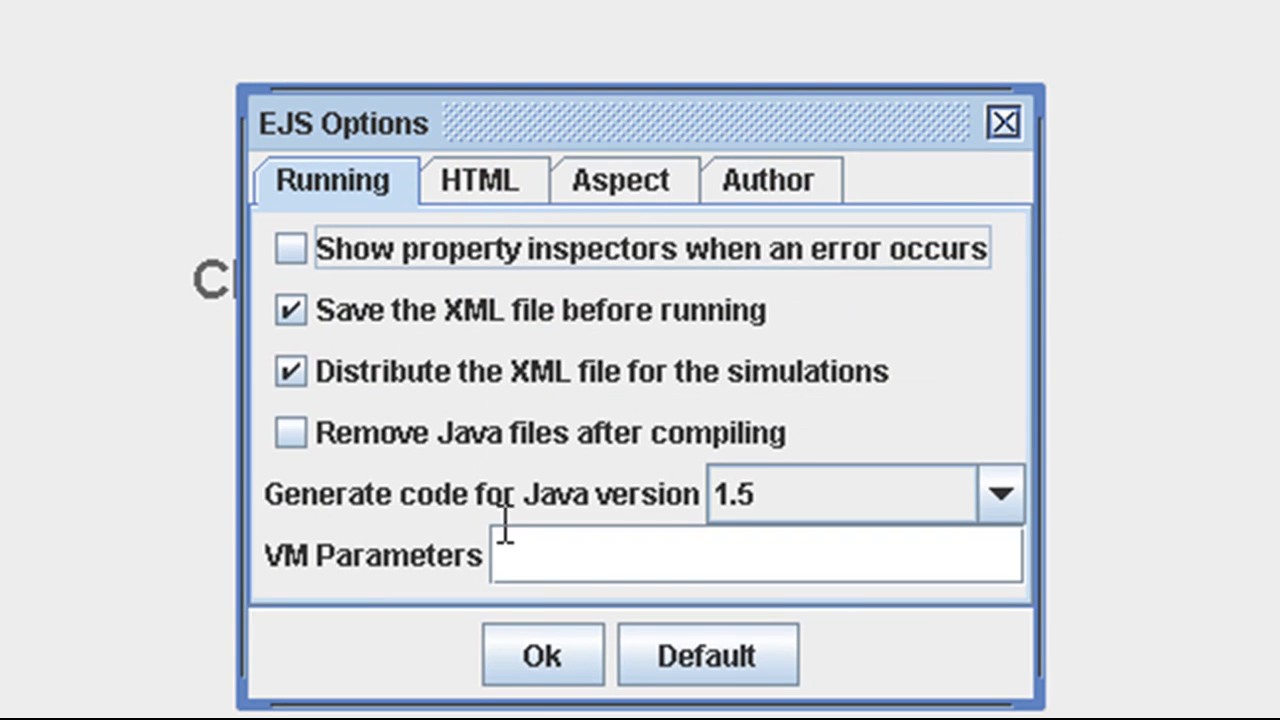
{"action": "left_click", "coordinate": [541, 654]}
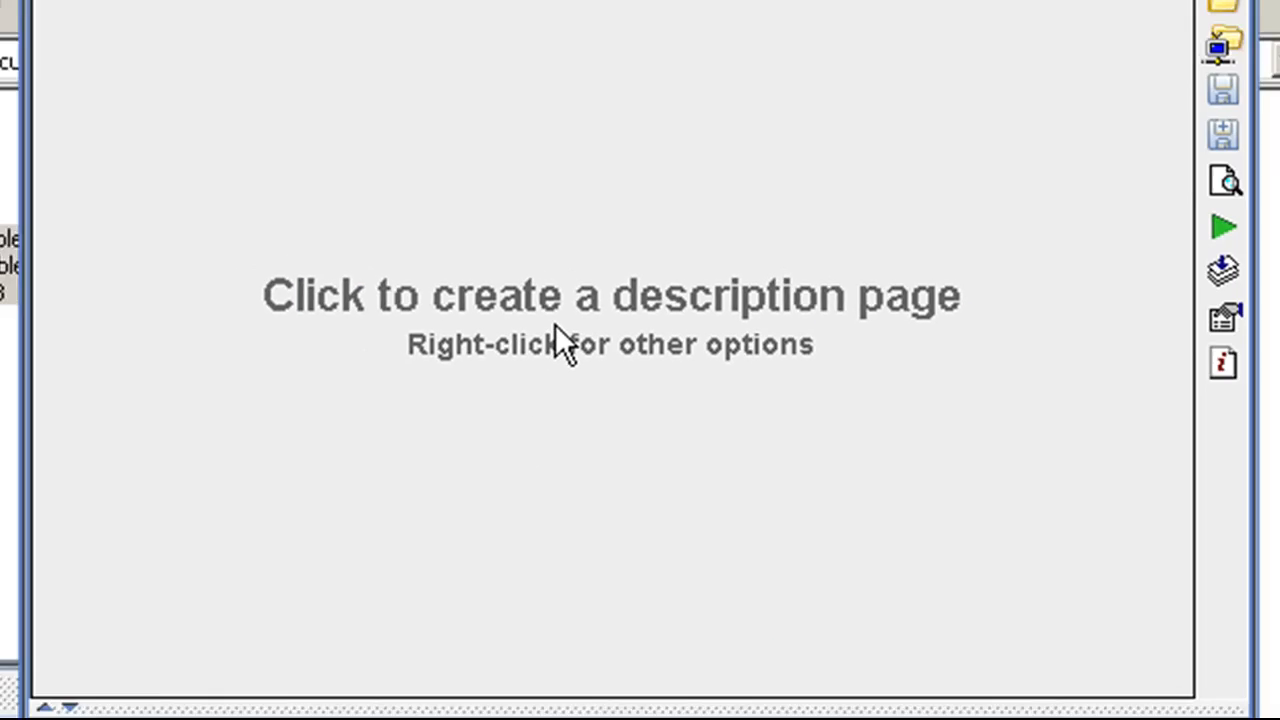
{"action": "left_click", "coordinate": [897, 117]}
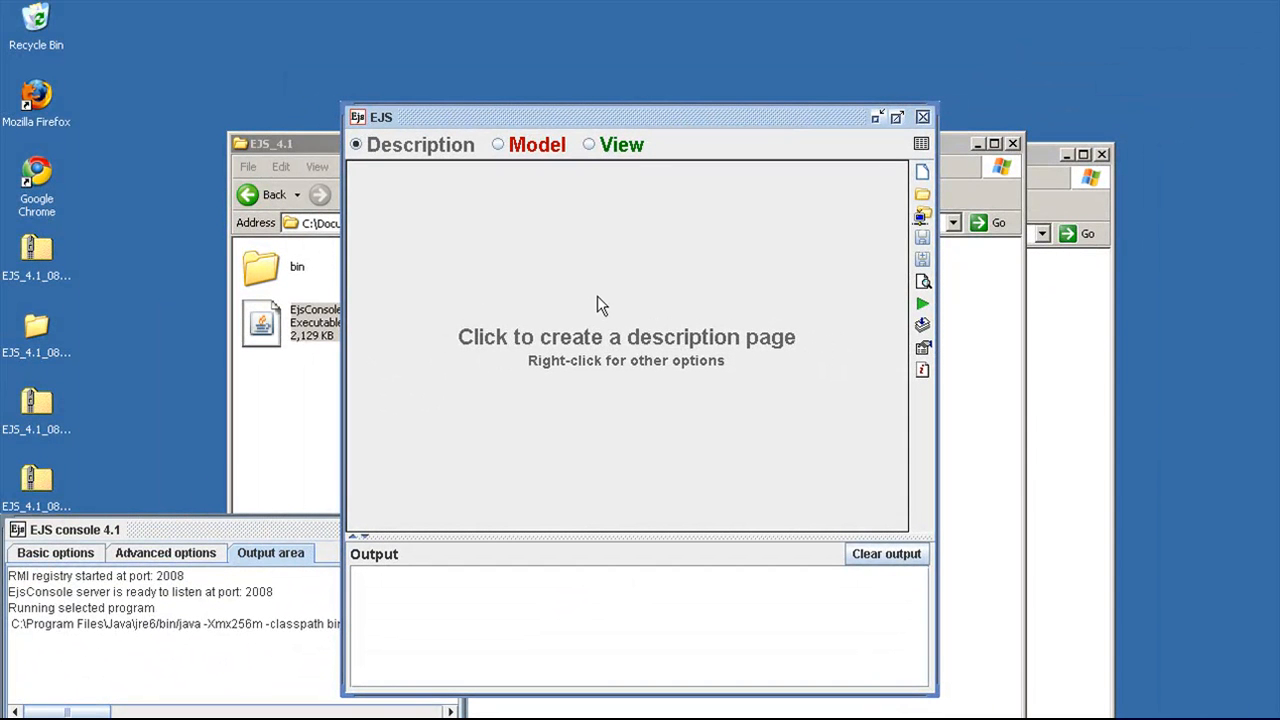
{"action": "mouse_move", "coordinate": [595, 308]}
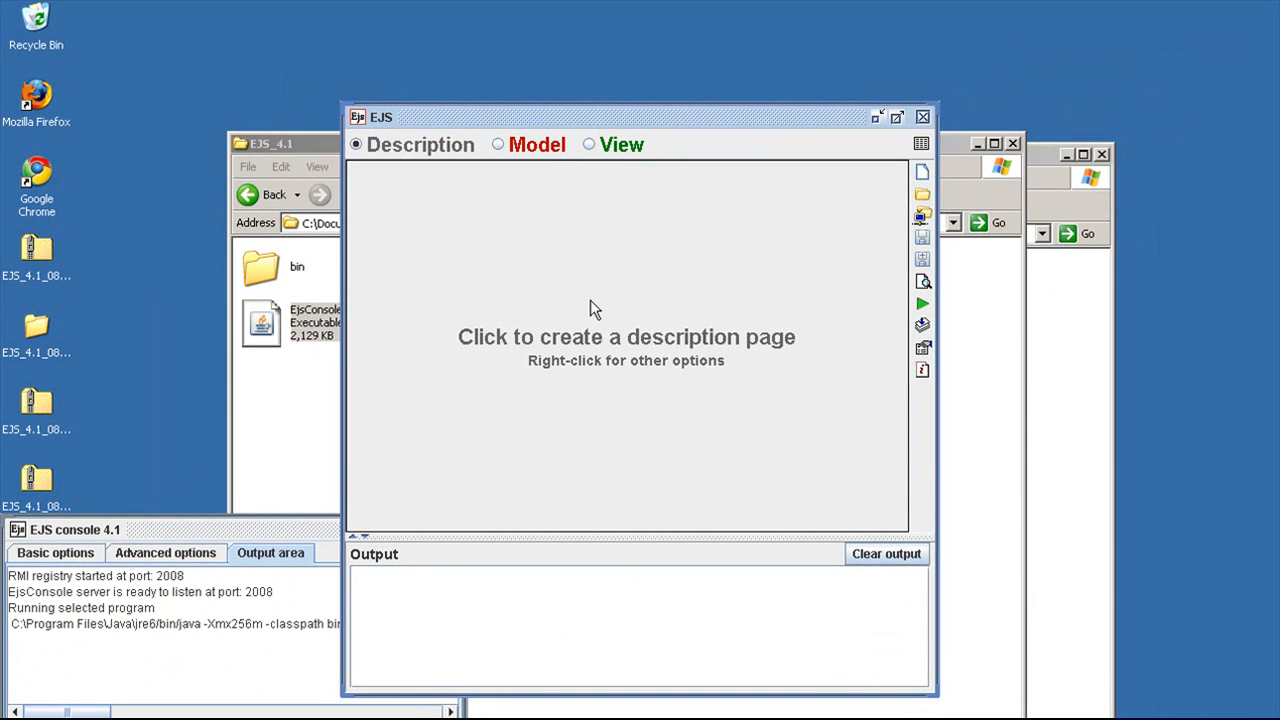